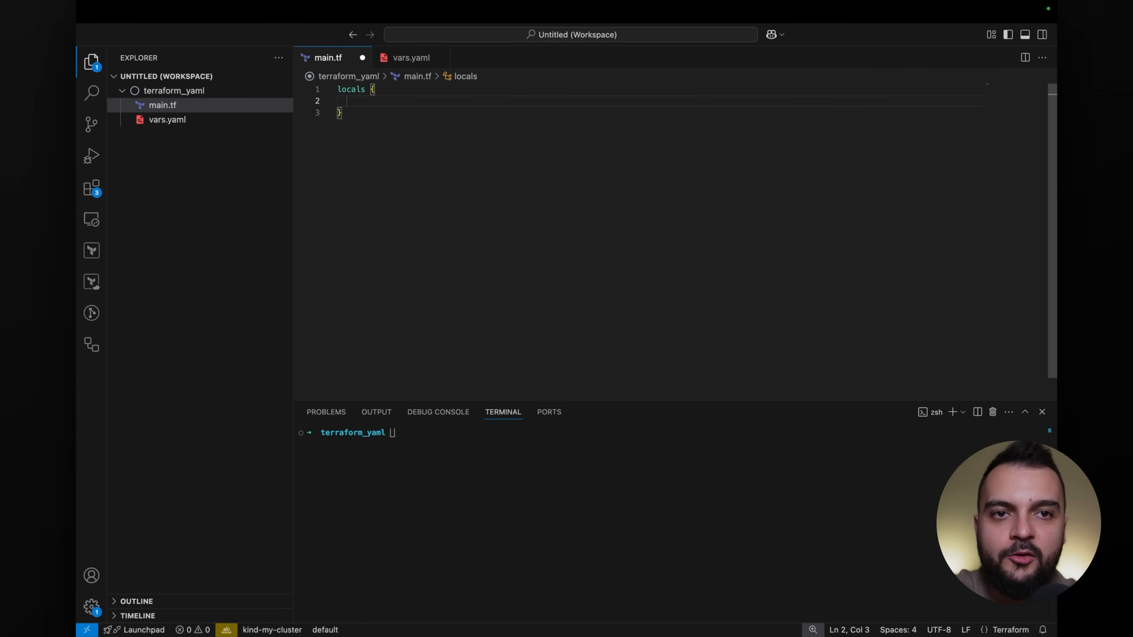
# Define yaml_vars = yamldecode(file(vars.yaml)) inside a locals block in main.tf
pyautogui.write('yaml_')
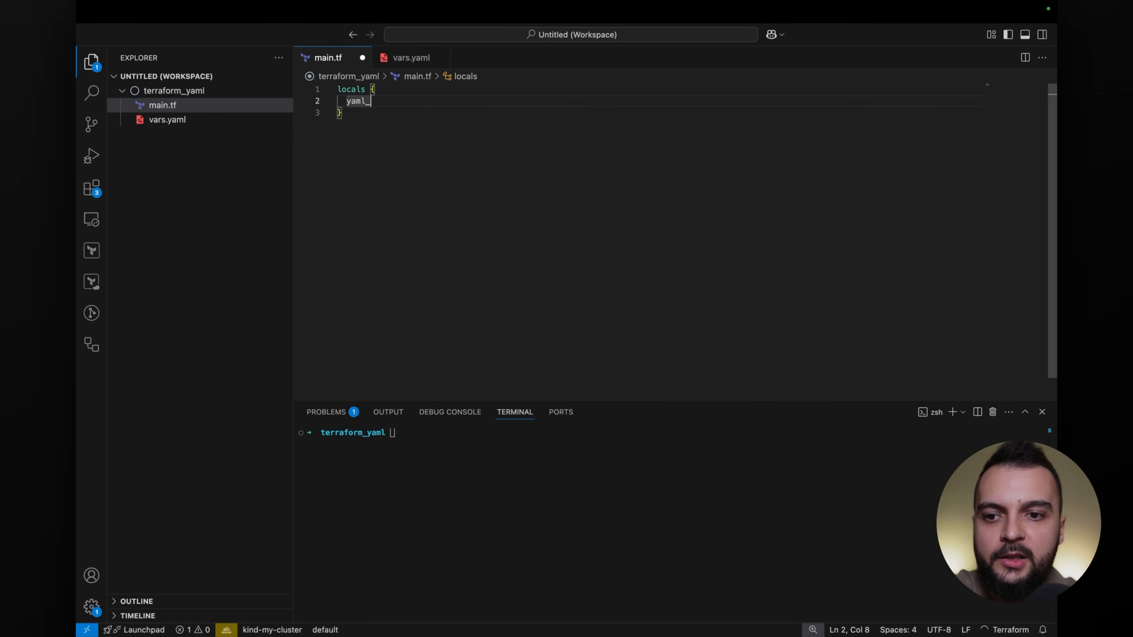
pyautogui.write('vars = f')
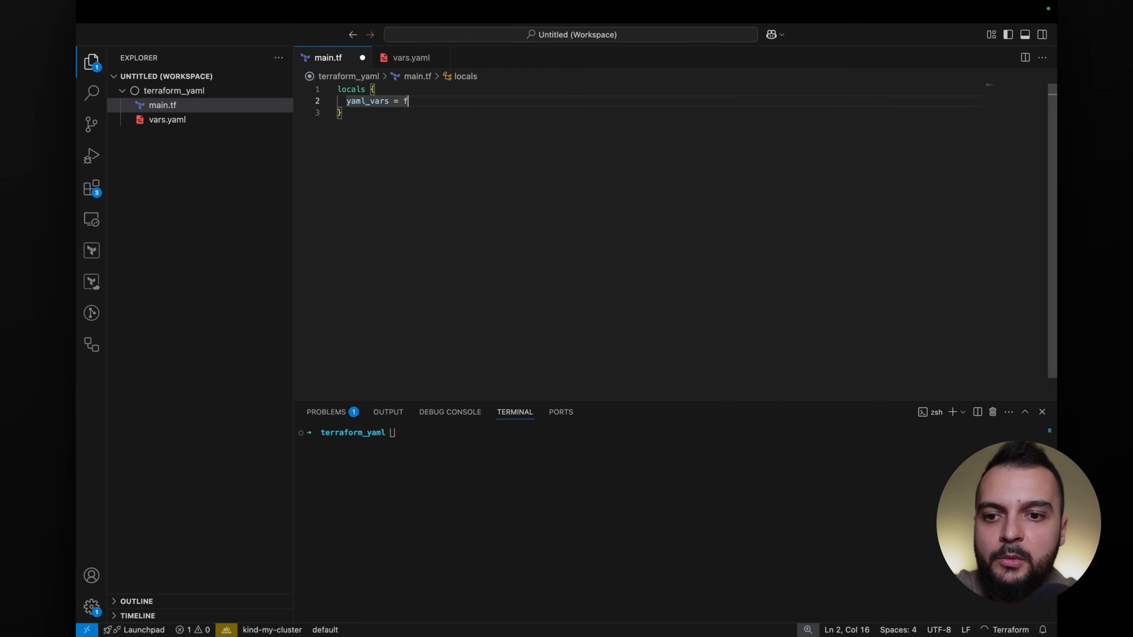
pyautogui.write('ile()')
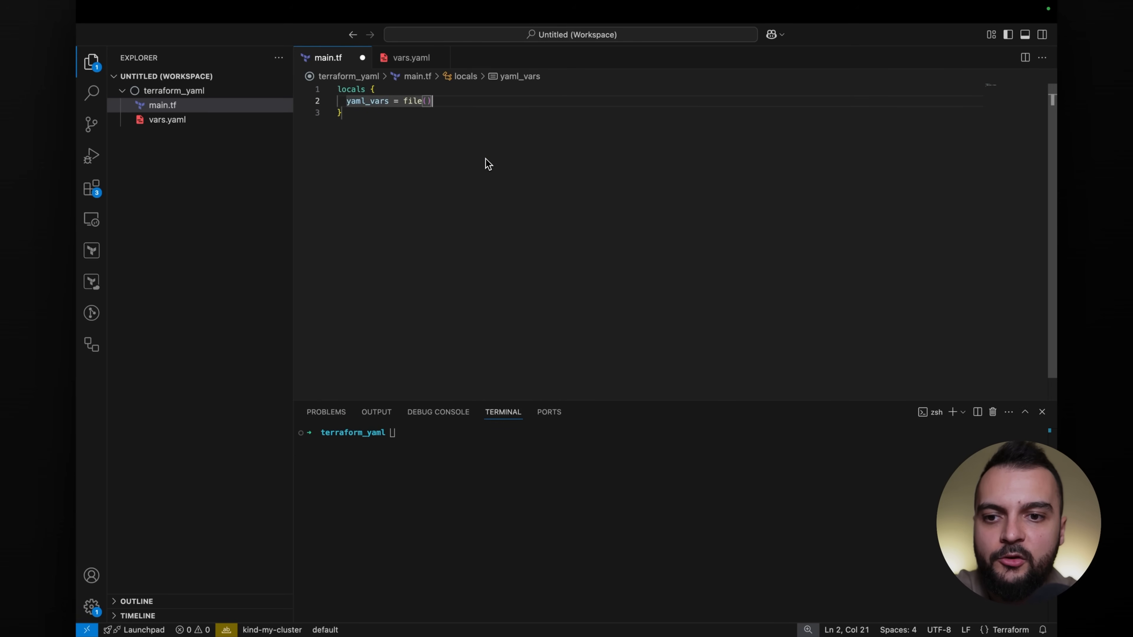
pyautogui.write('vars')
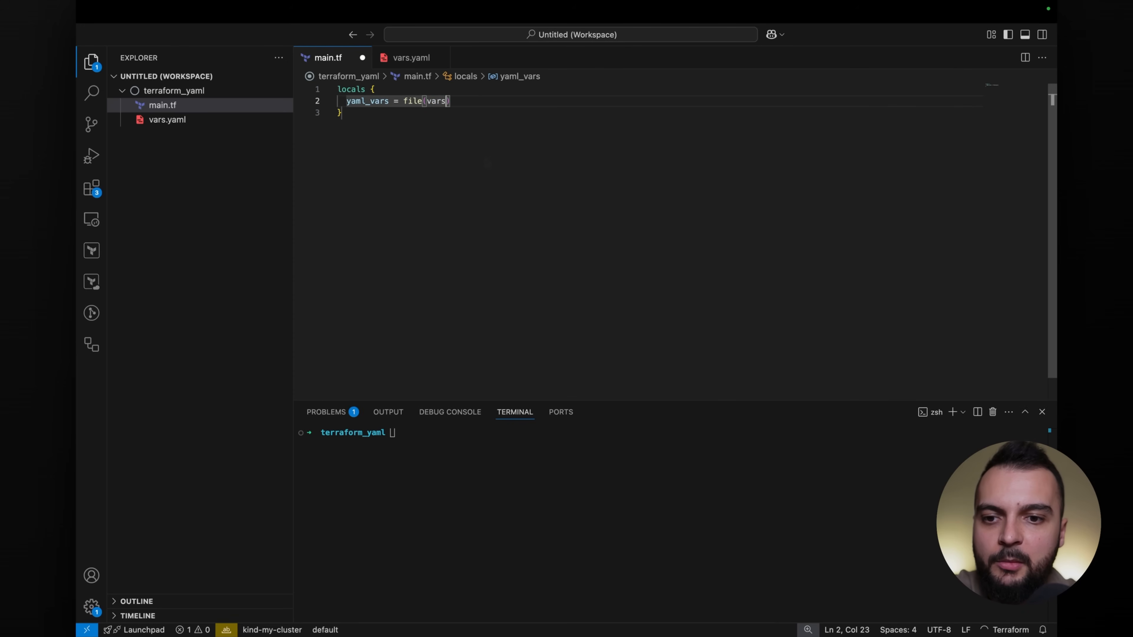
pyautogui.write('.yaml')
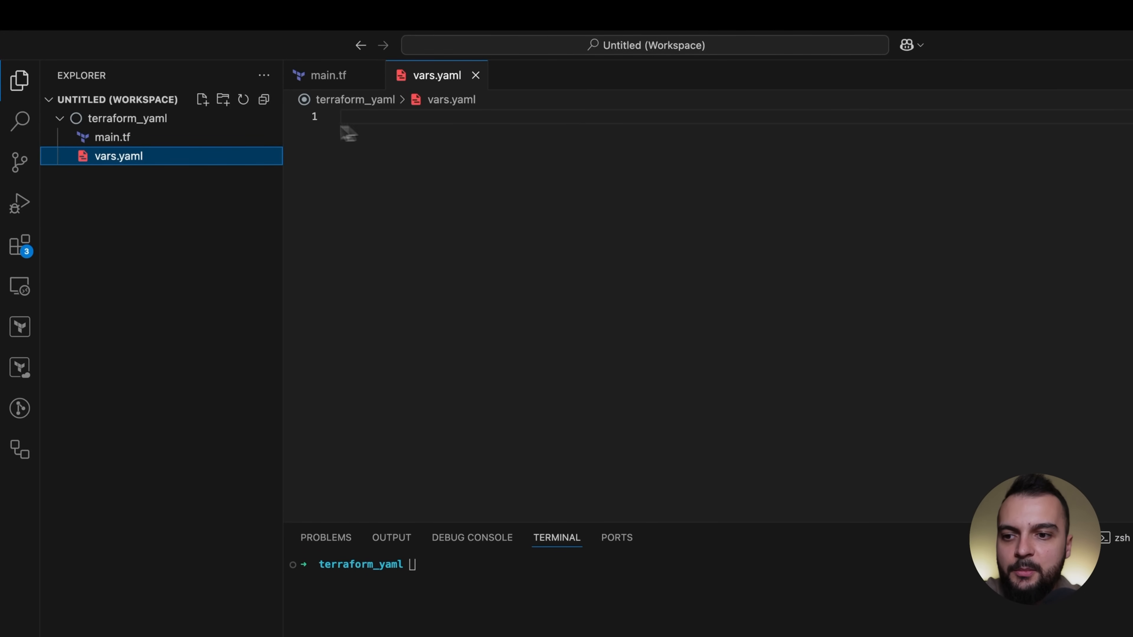
pyautogui.click(328, 75)
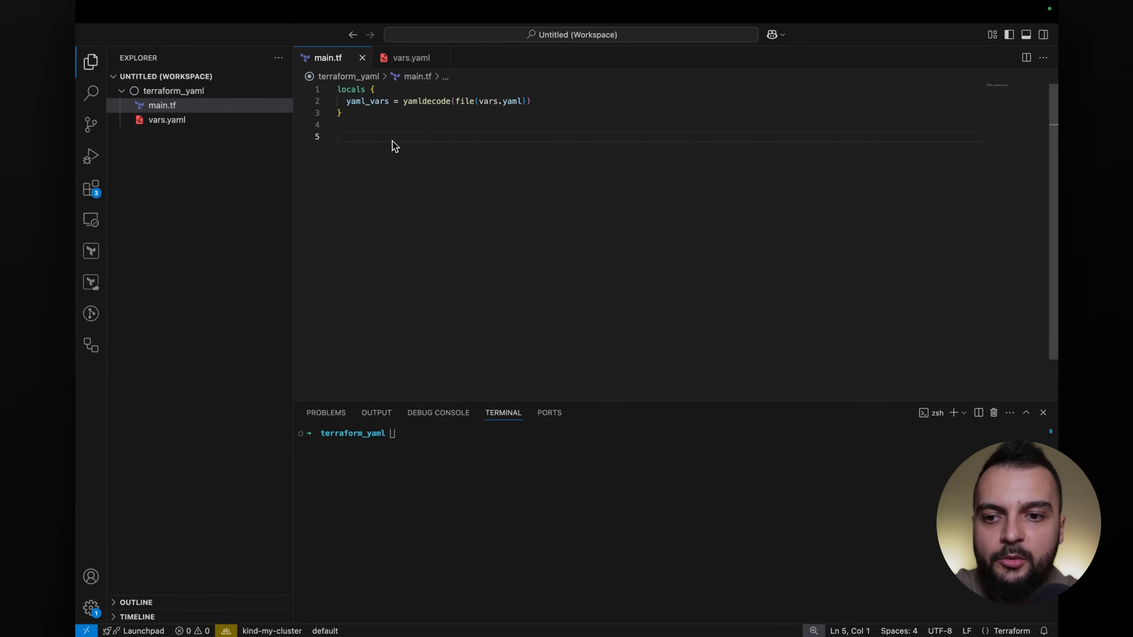
# Write provider "aws" with region = "eu-west-1" below the locals block
pyautogui.write('provider "" {')
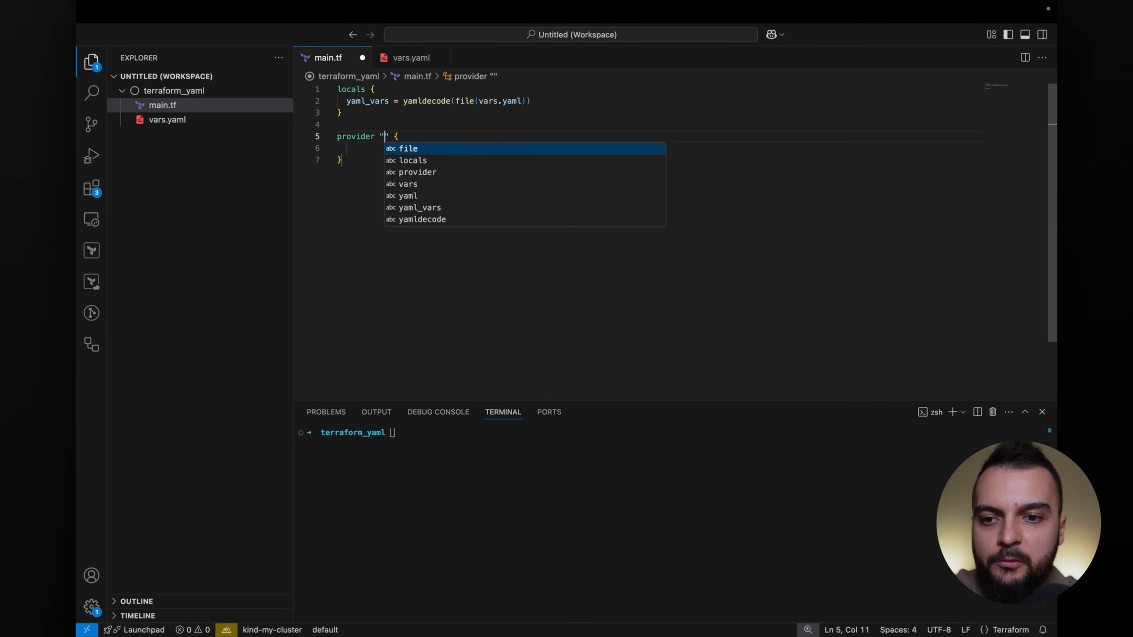
pyautogui.write('aws')
pyautogui.click(659, 148)
pyautogui.write('region = "e')
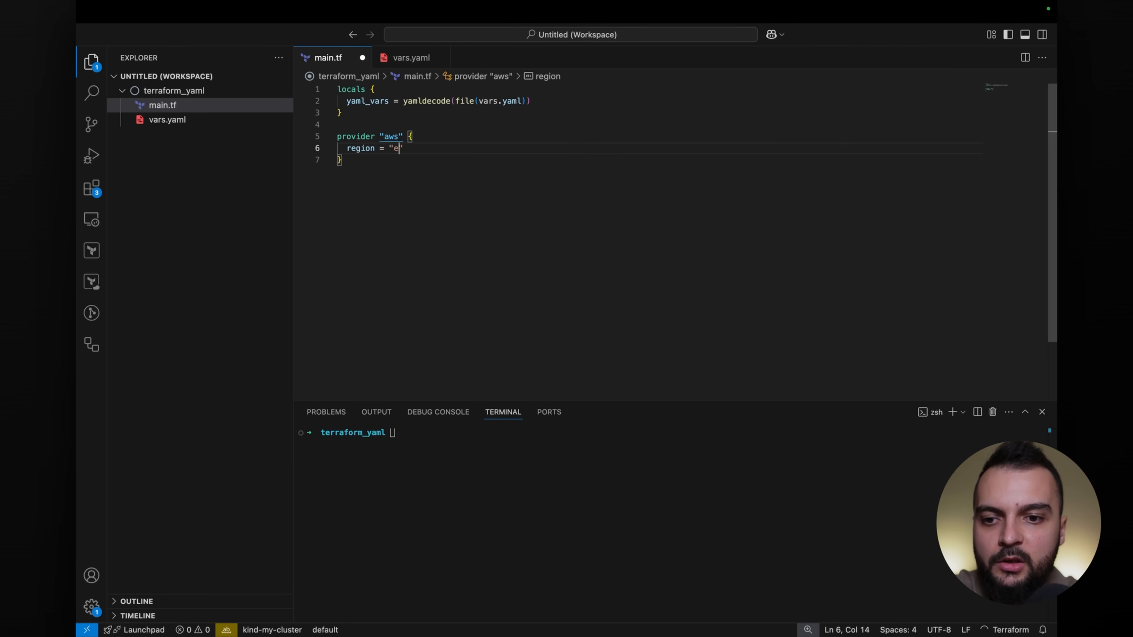
pyautogui.write('u-west-1')
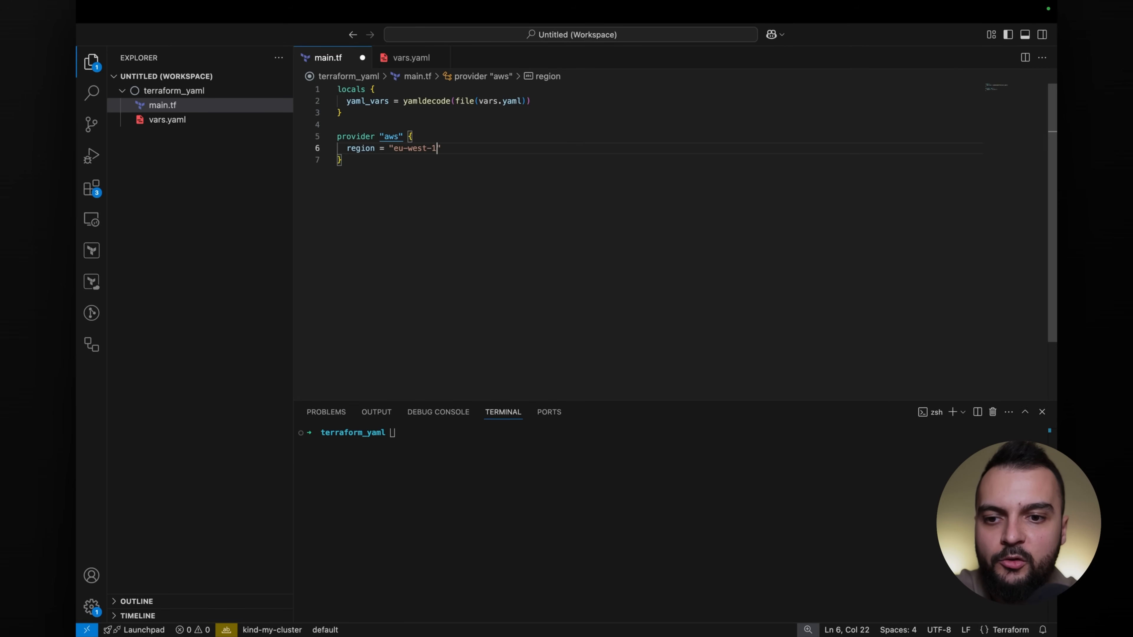
pyautogui.write('resource "aws_" "name" {')
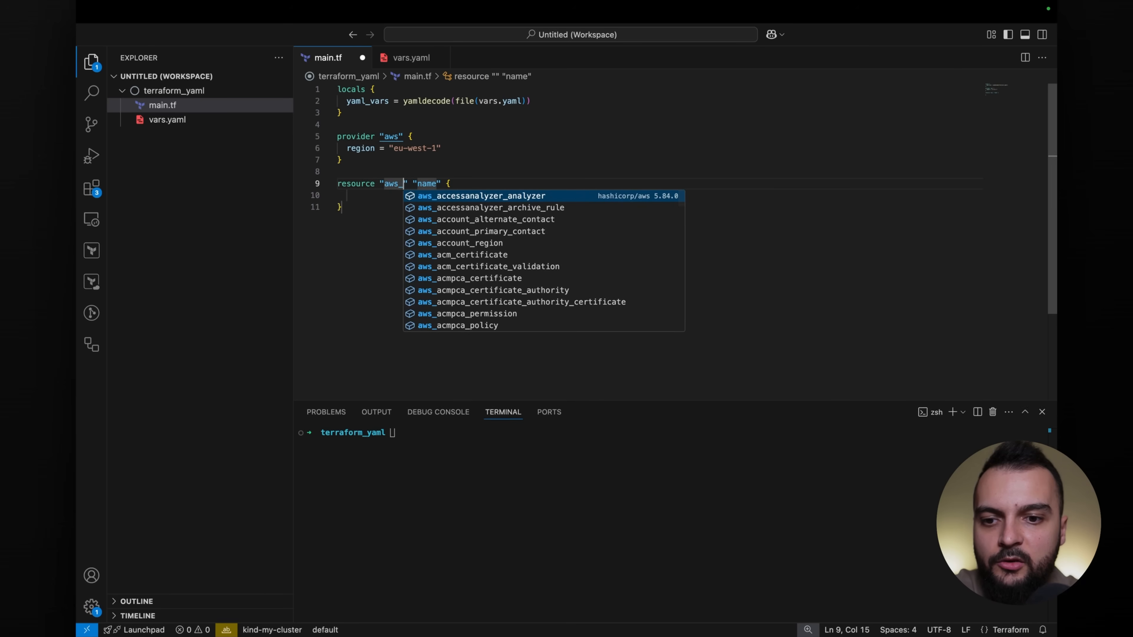
# Start resource "aws_istance" "this" with for_each = var.yaml_vars.instances
pyautogui.write('istances')
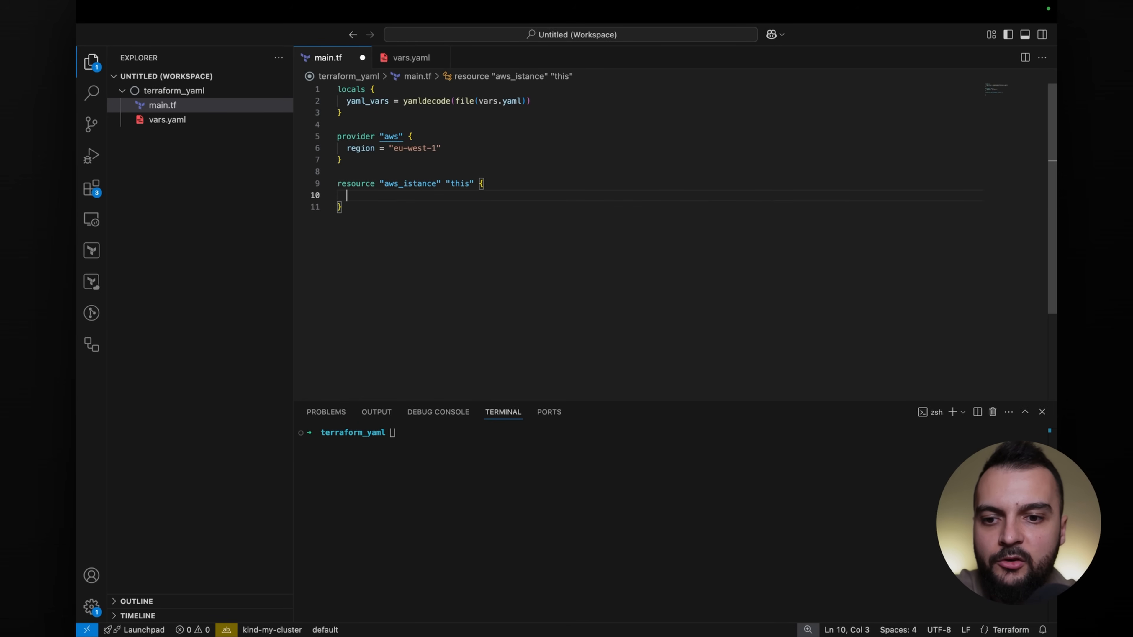
pyautogui.write('for_each =')
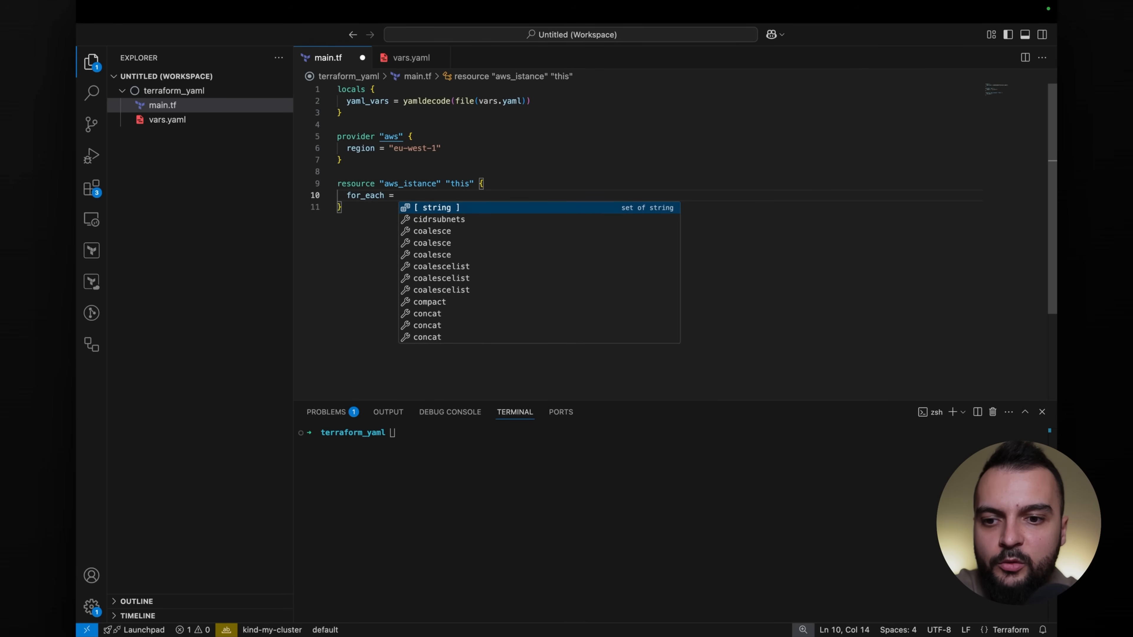
pyautogui.write('var.yaml')
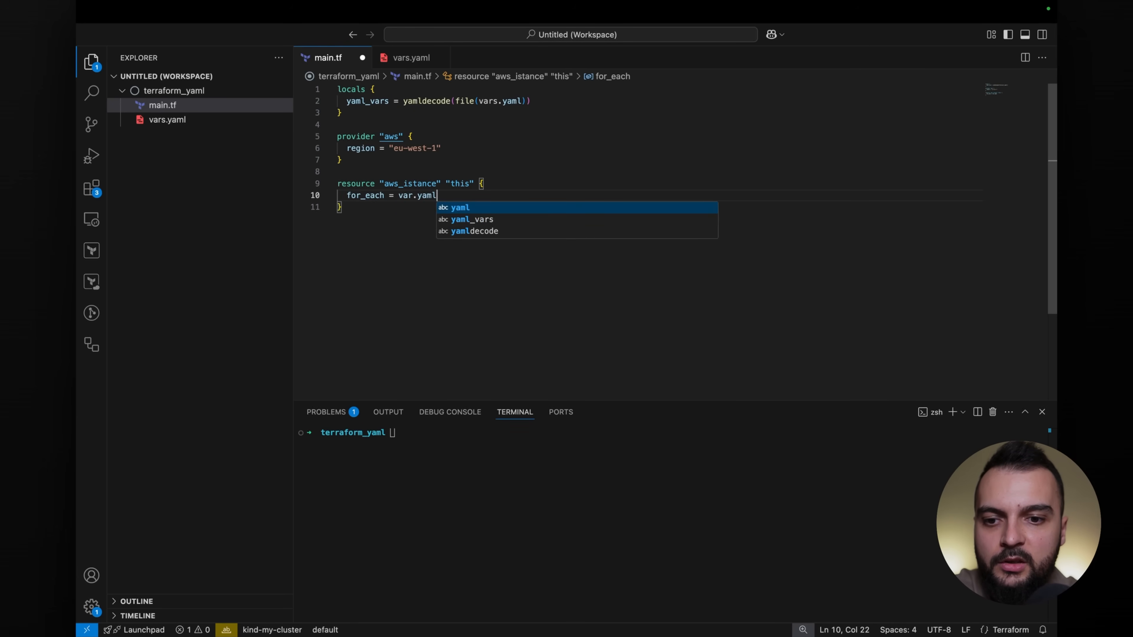
pyautogui.write('_vars.')
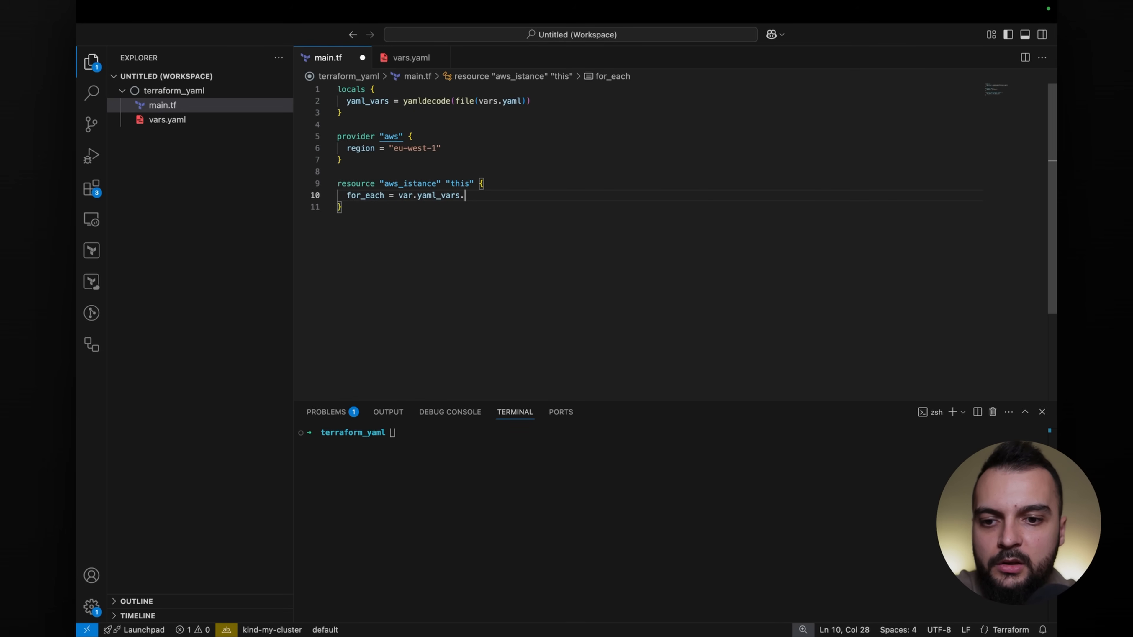
pyautogui.write('instances')
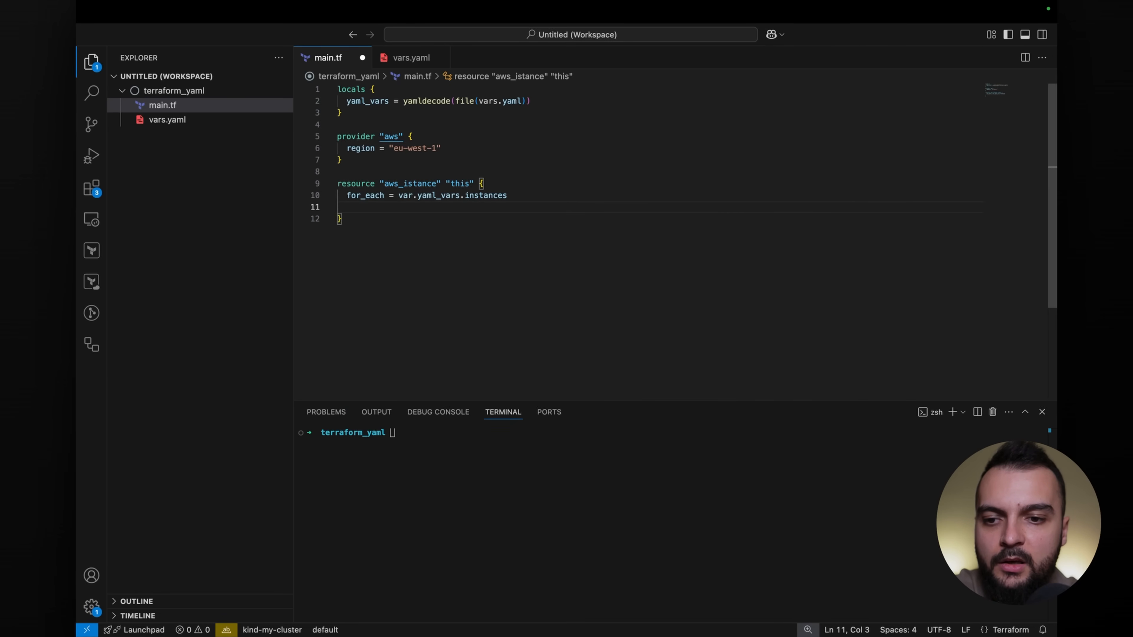
# Set instance_type = each.value.instance_type and ami = each.value.ami
pyautogui.write('i')
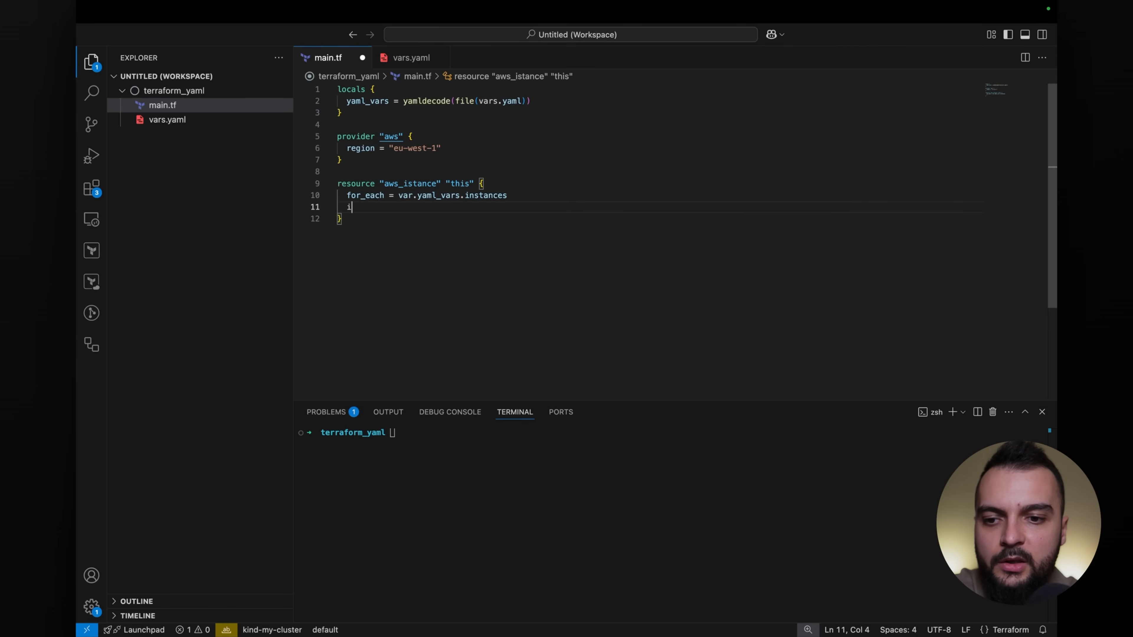
pyautogui.write('nstance_type =')
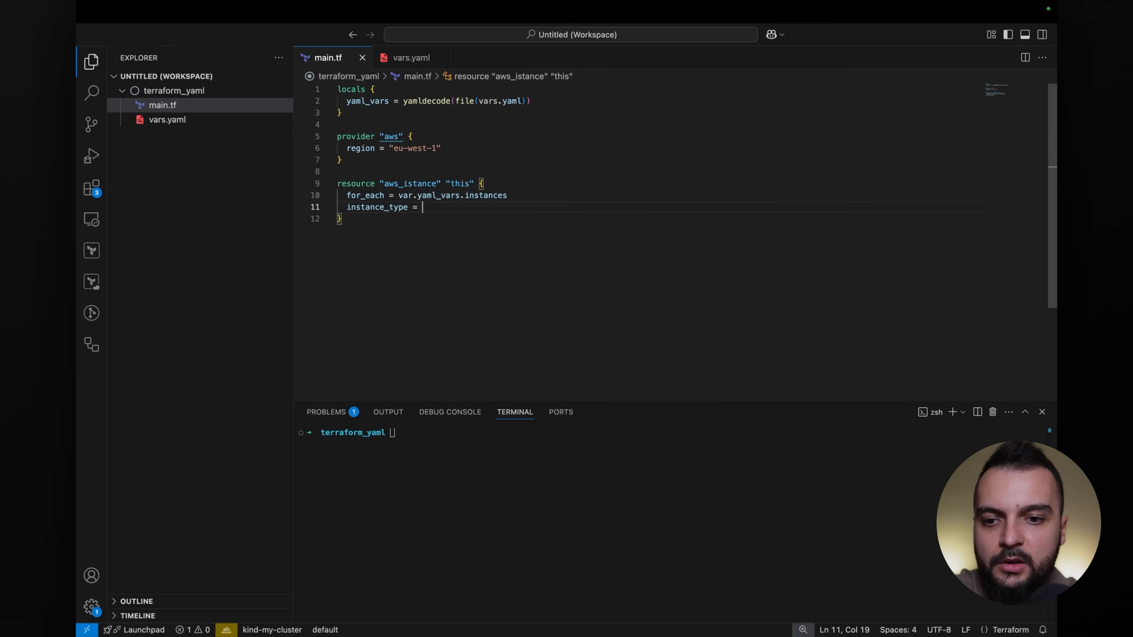
pyautogui.write('eac')
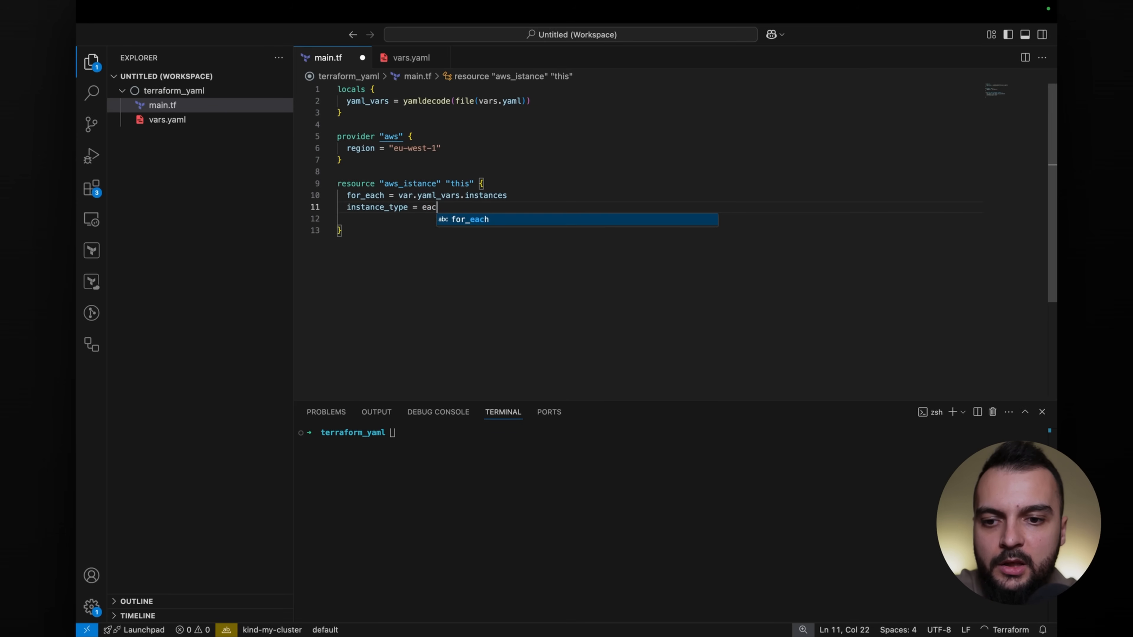
pyautogui.write('h.value.ins')
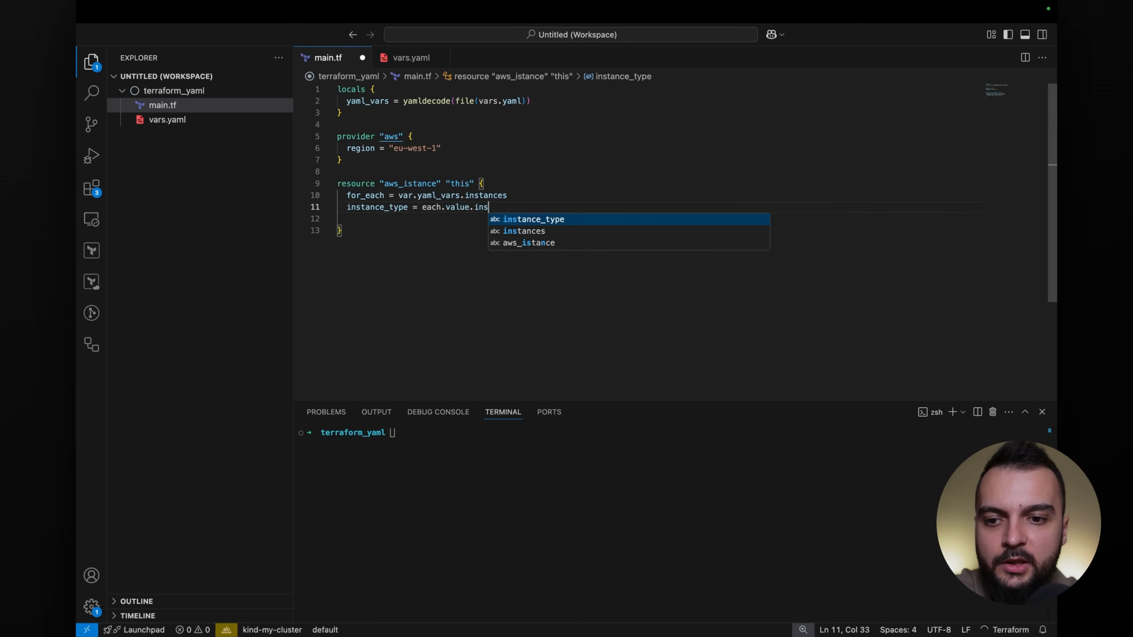
pyautogui.press('Tab')
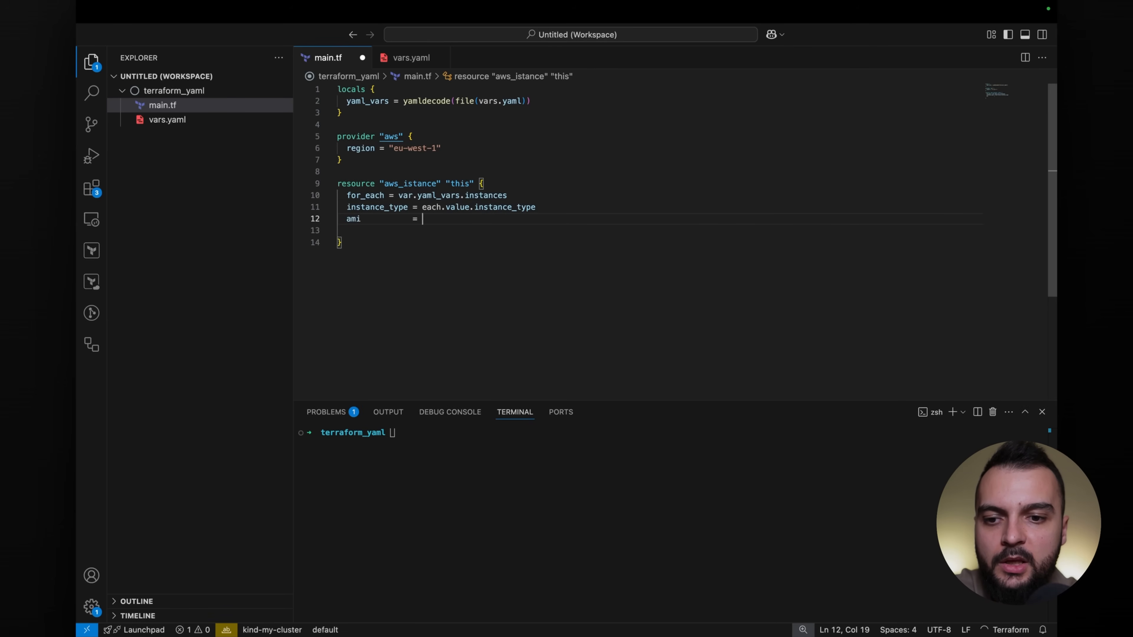
pyautogui.write('each.value.ami')
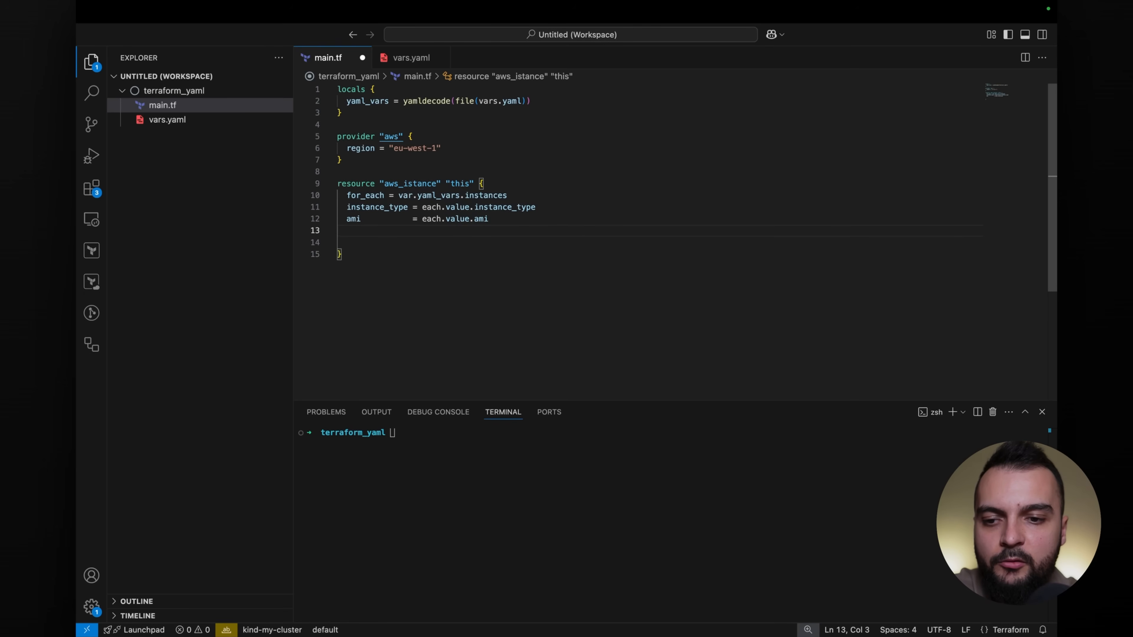
# Set tags = merge({Name: each.key}, each.value.tags)
pyautogui.write('tags')
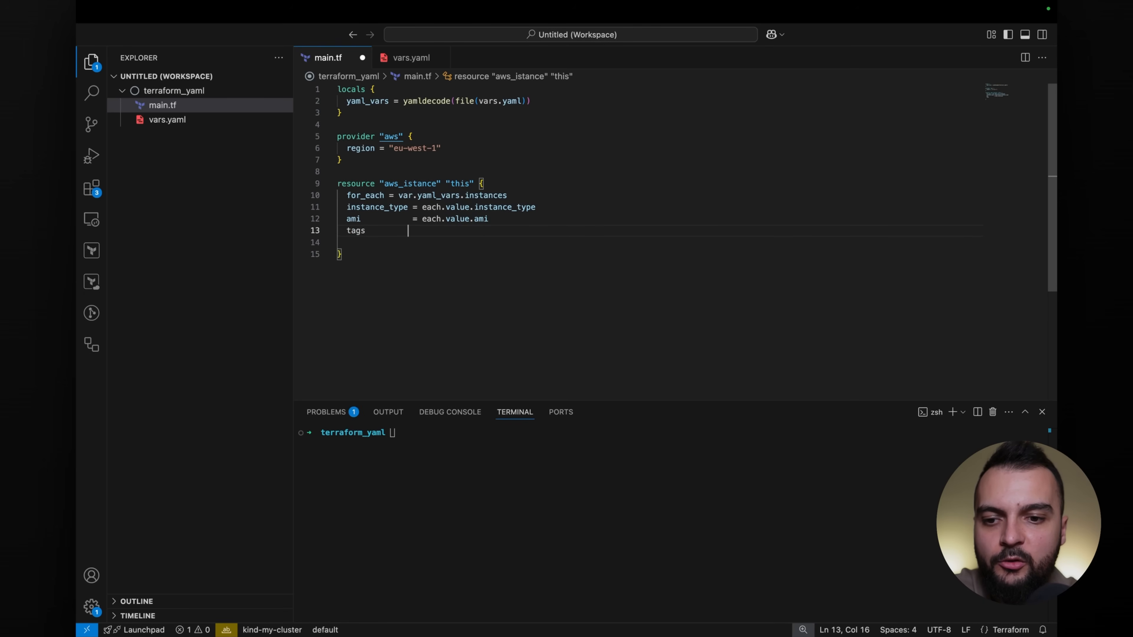
pyautogui.write('= merge')
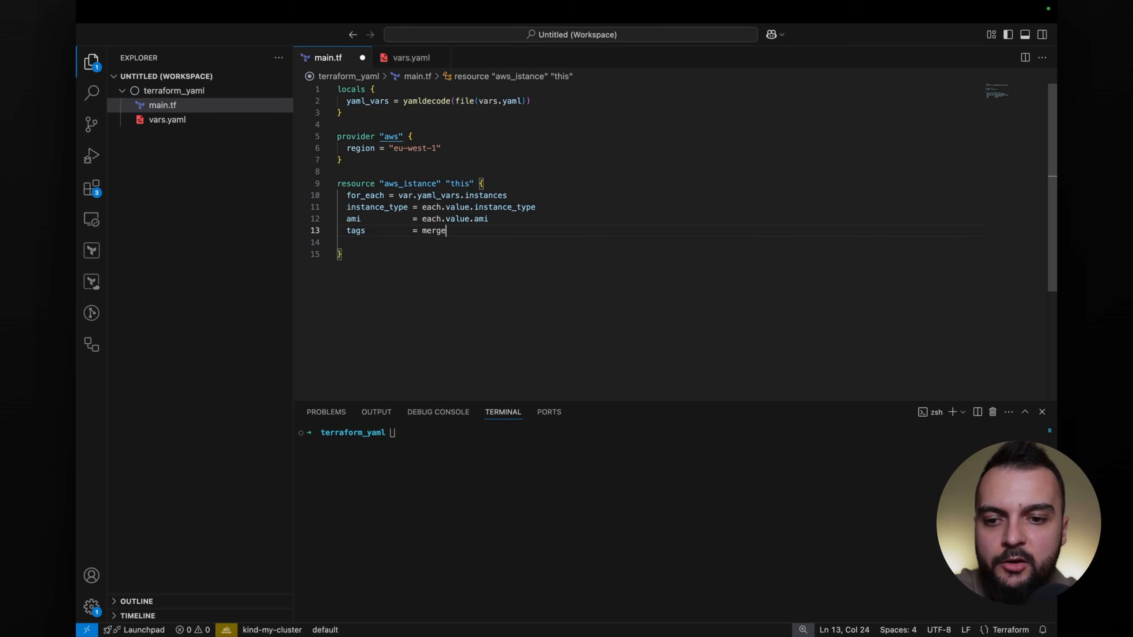
pyautogui.write('({')
pyautogui.click(658, 242)
pyautogui.write('Name:')
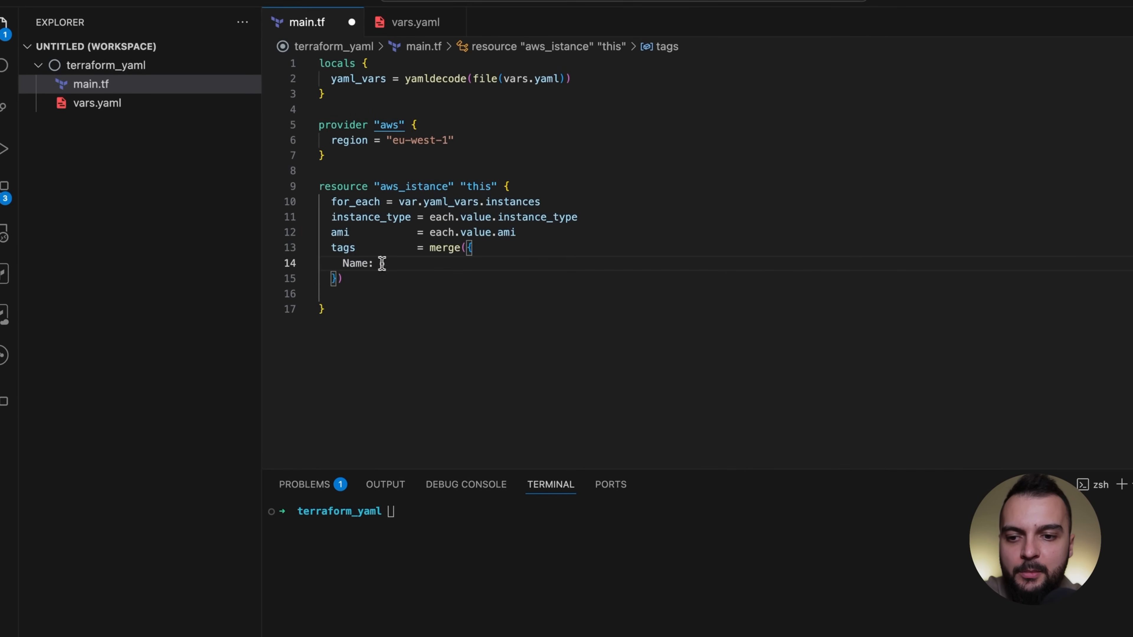
pyautogui.write('each.key')
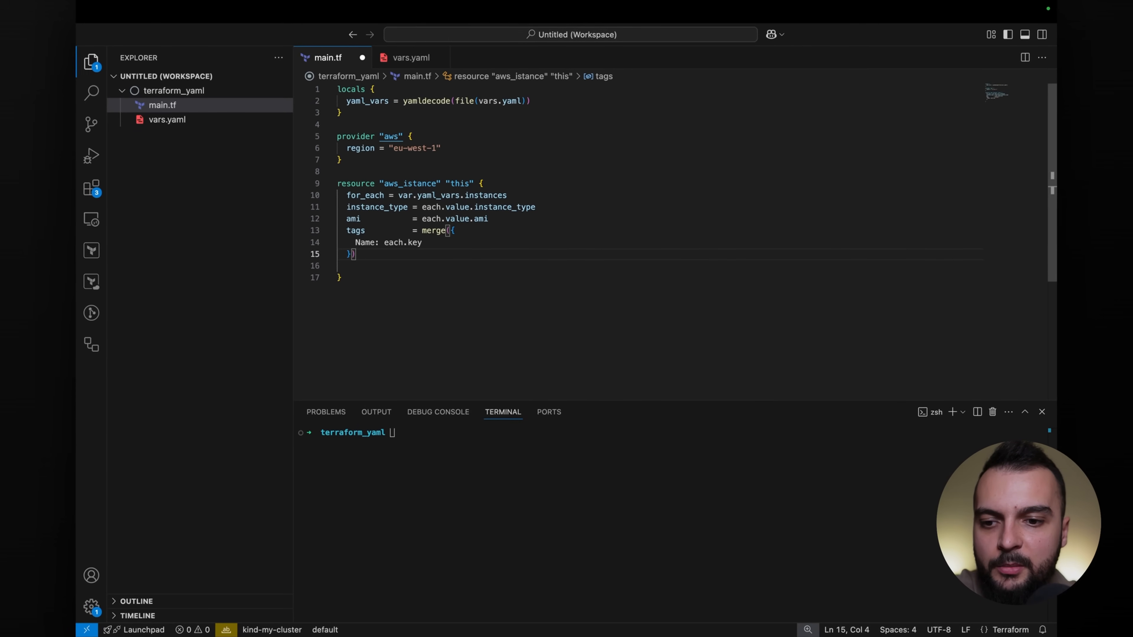
pyautogui.write(',')
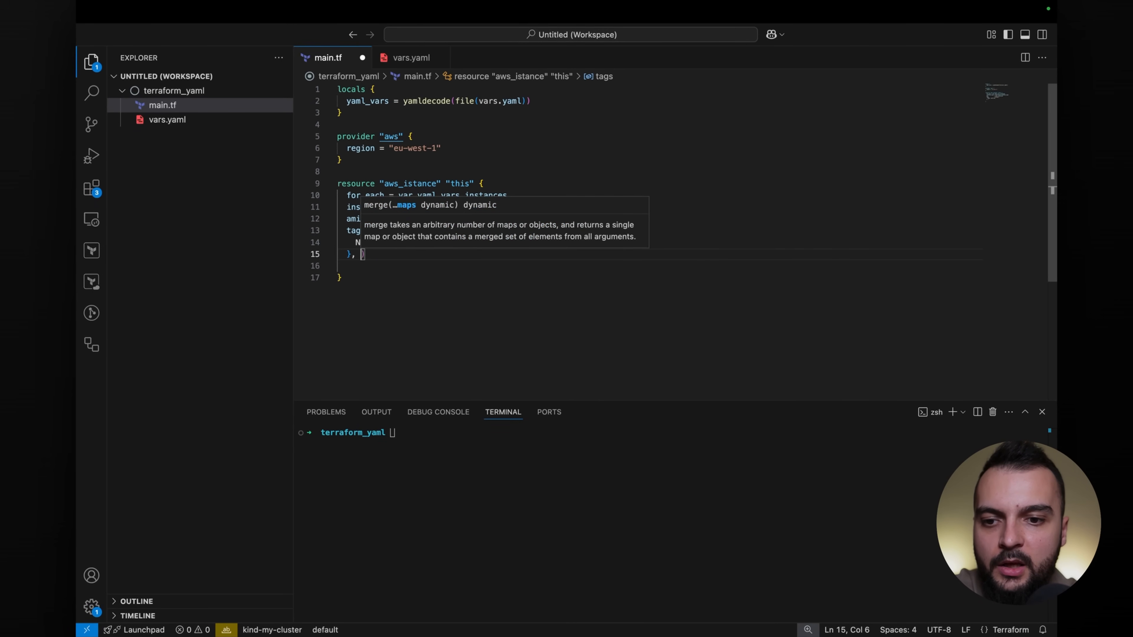
pyautogui.write('t')
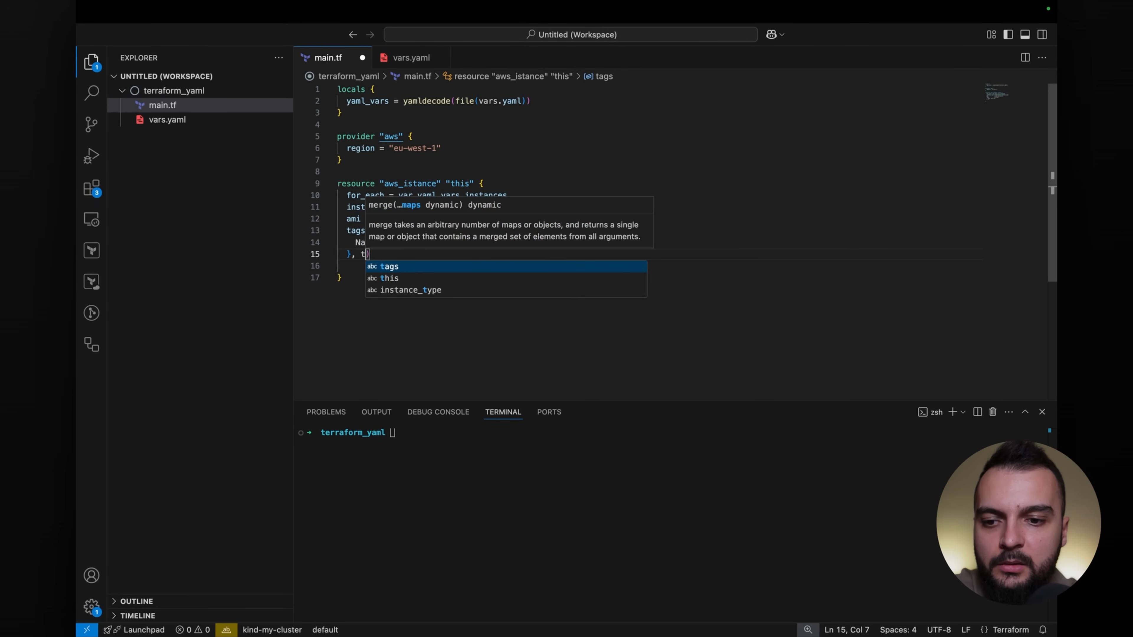
pyautogui.write('each.value.t')
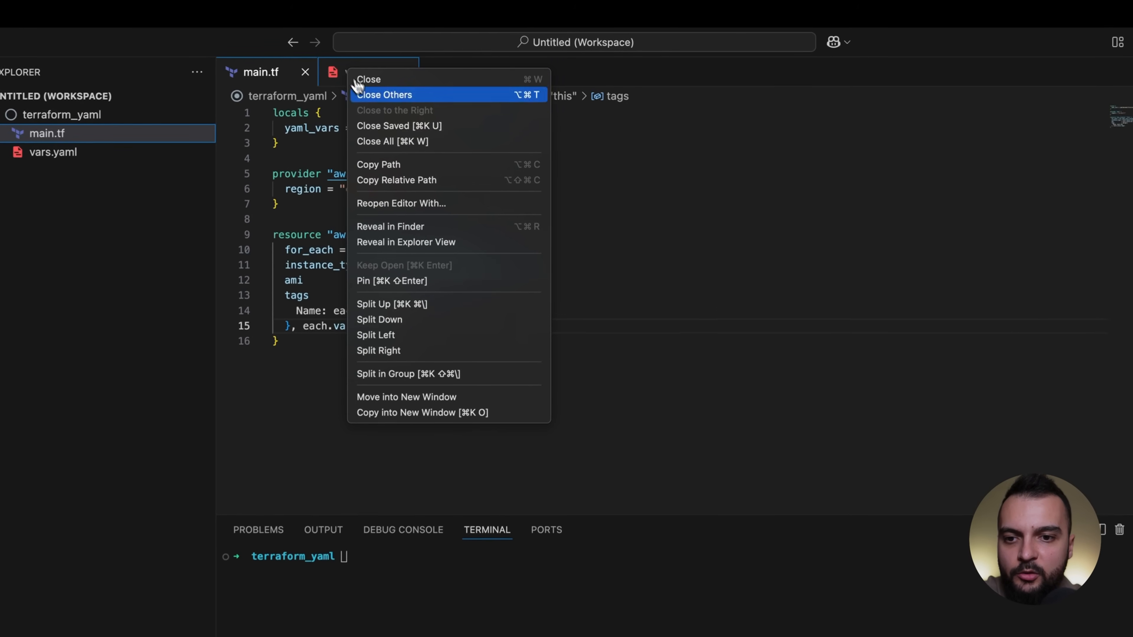
pyautogui.moveTo(396, 354)
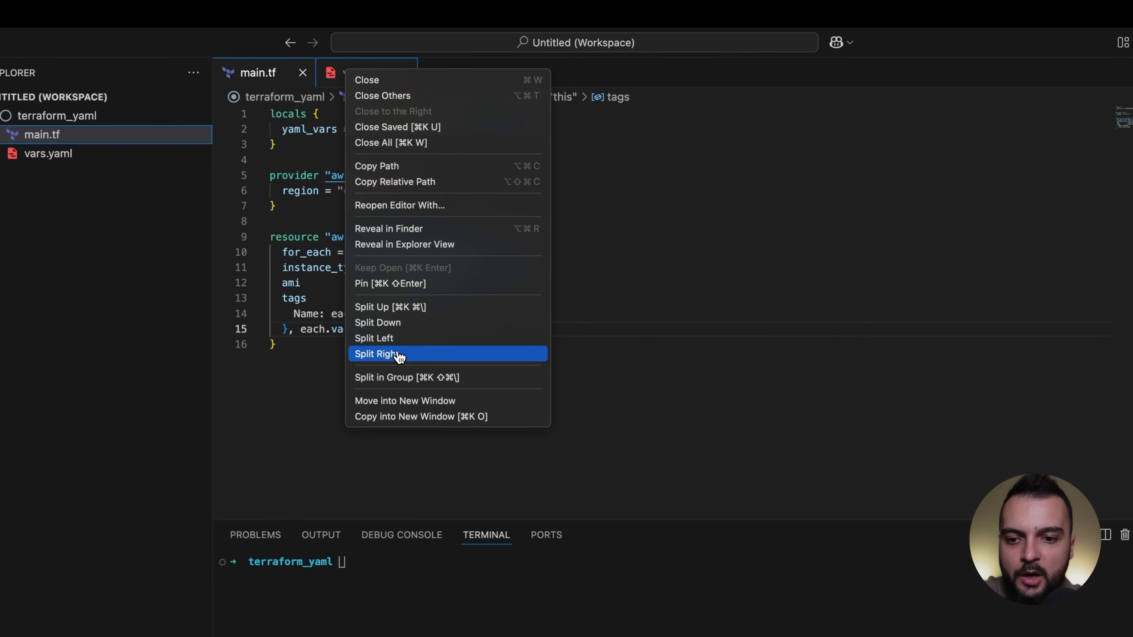
# Begin vars.yaml with 'instances:' and switch the for_each to local.yaml_vars.instances
pyautogui.click(376, 353)
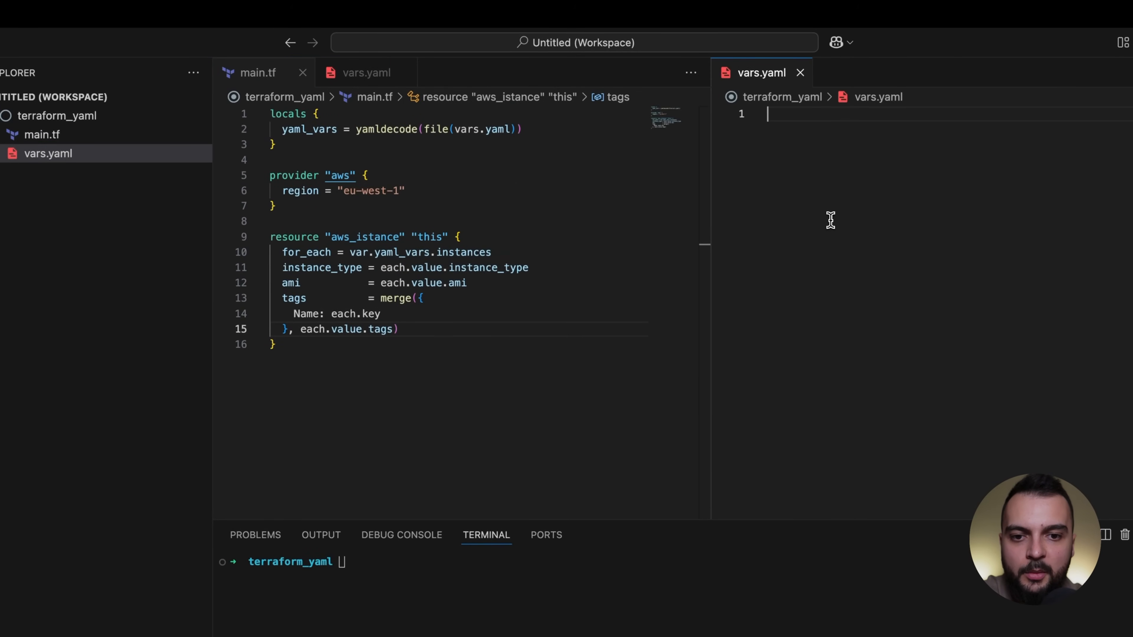
pyautogui.write('instances:')
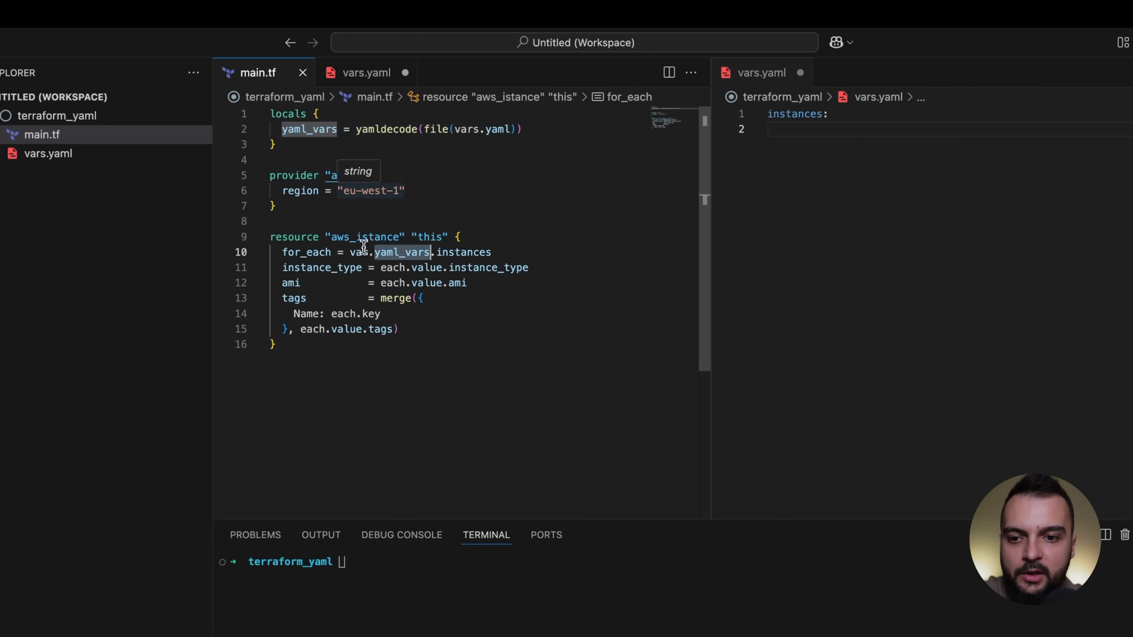
pyautogui.write('local')
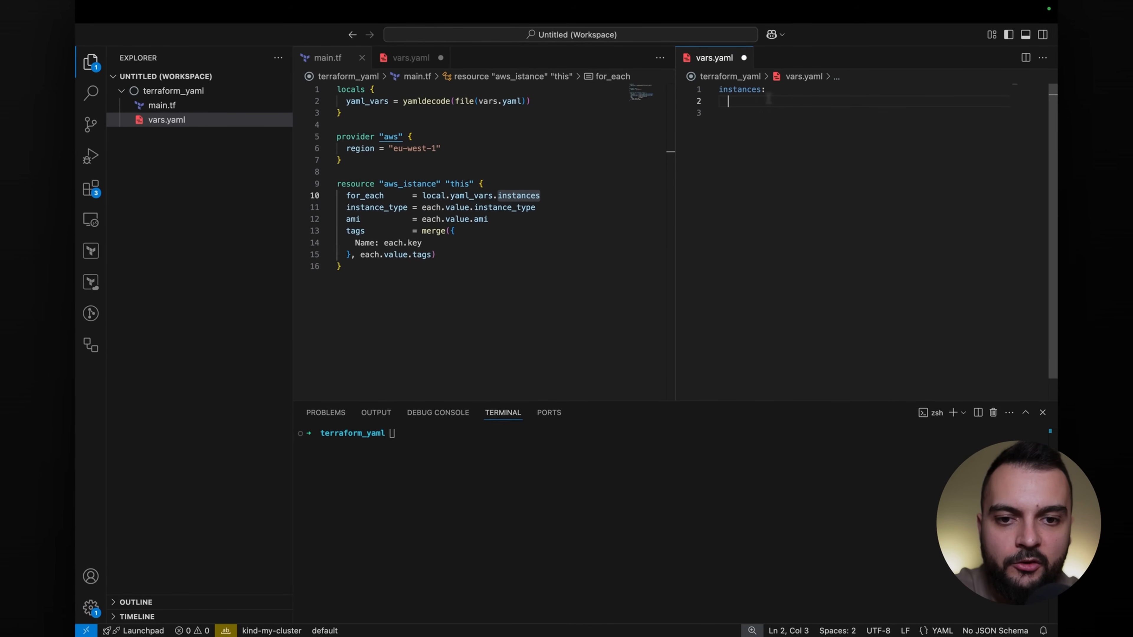
# Define instance1 (t2.micro, ami1, env: dev) and instance2 (t3.micro, ami2, env: dev) in vars.yaml
pyautogui.write('instance1:')
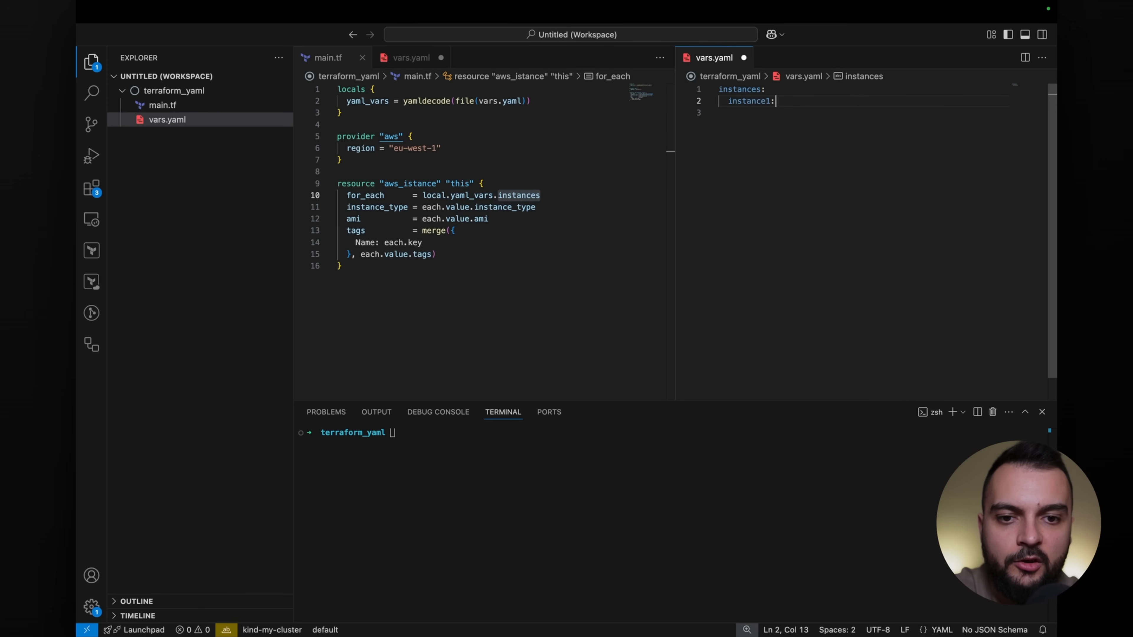
pyautogui.press('enter')
pyautogui.write('i')
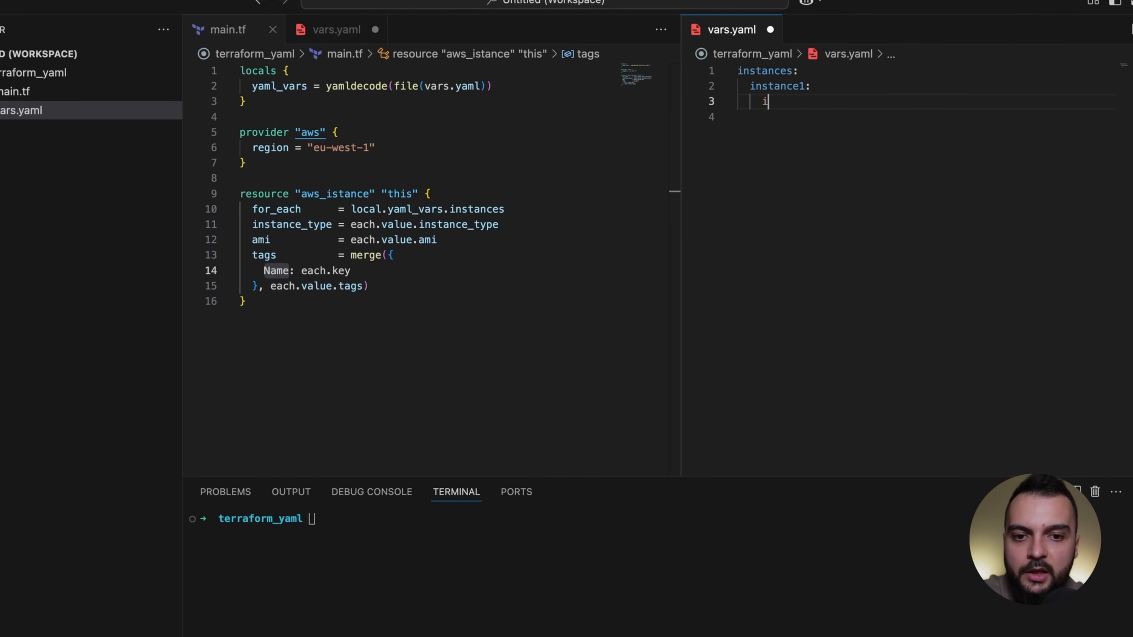
pyautogui.write('nstance_type')
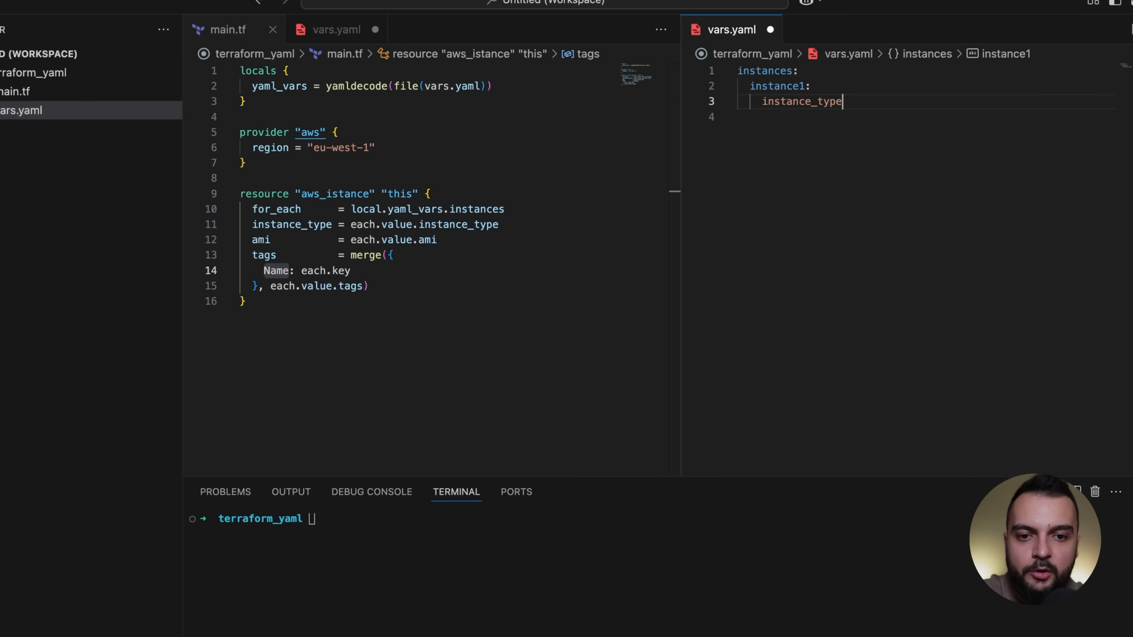
pyautogui.write(': t2.micro')
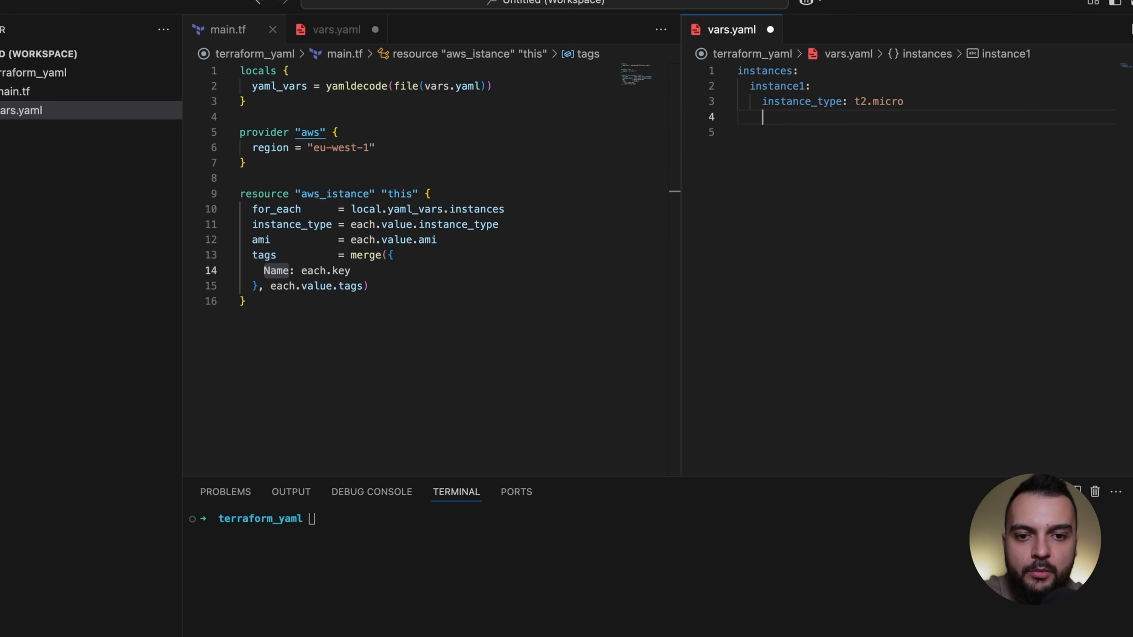
pyautogui.write('ami: ami1')
pyautogui.click(924, 132)
pyautogui.write('tags: {"env": ')
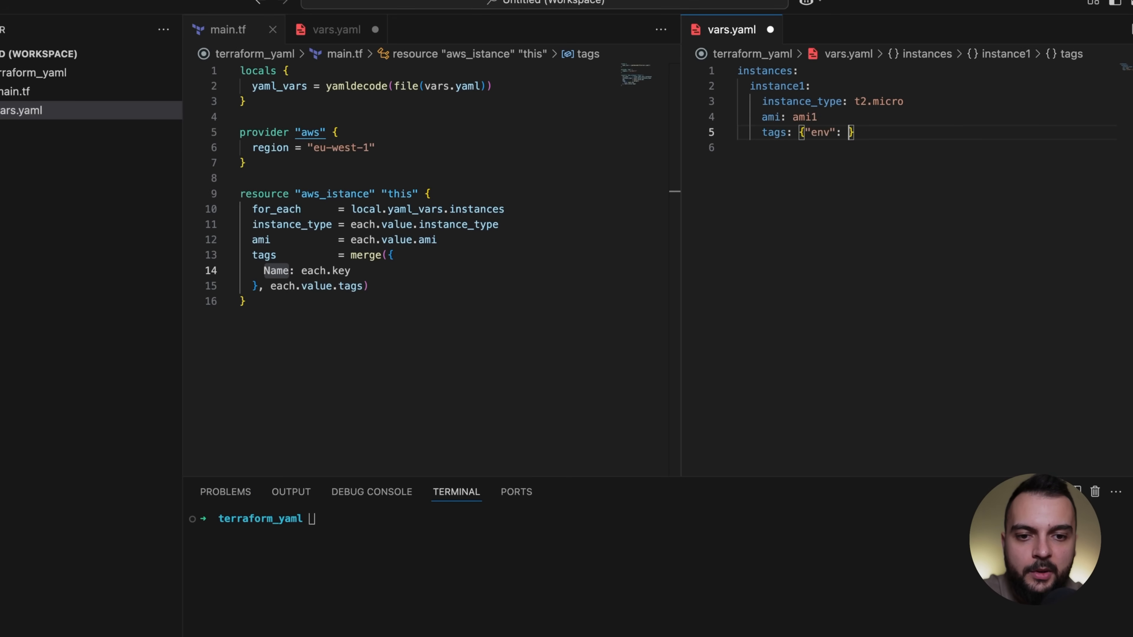
pyautogui.write('"dev"')
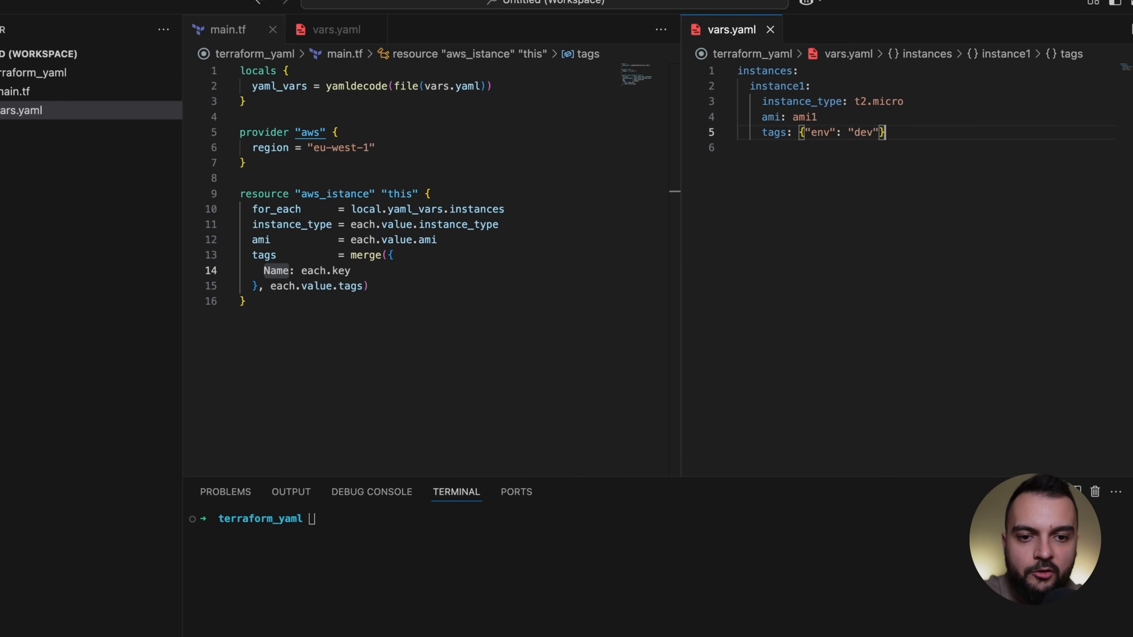
pyautogui.press('Enter')
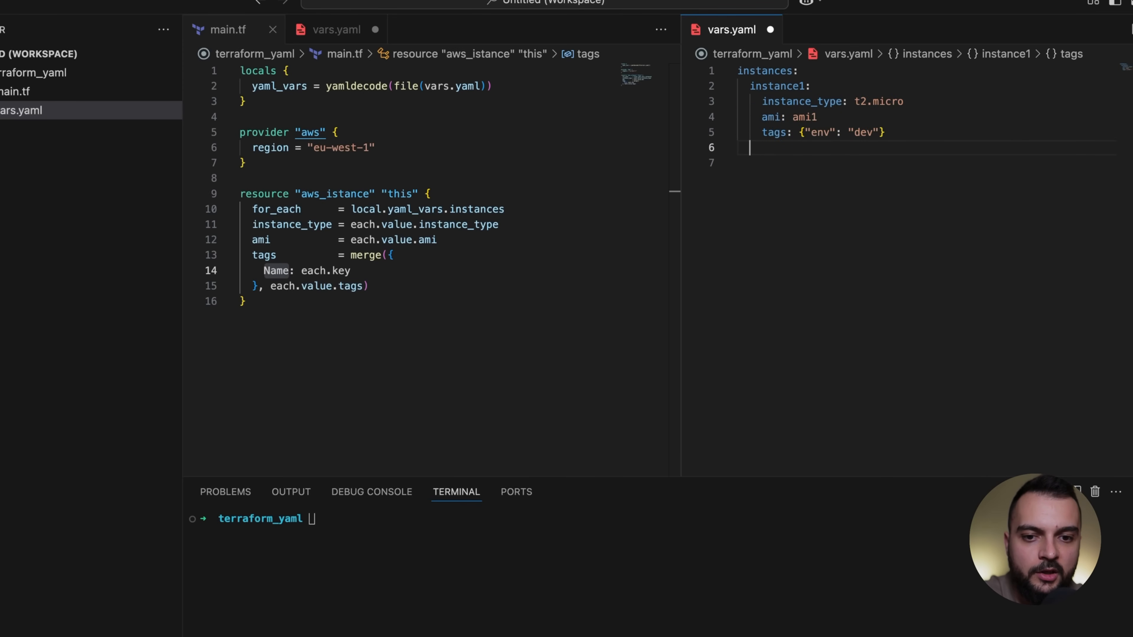
pyautogui.write('instance2:')
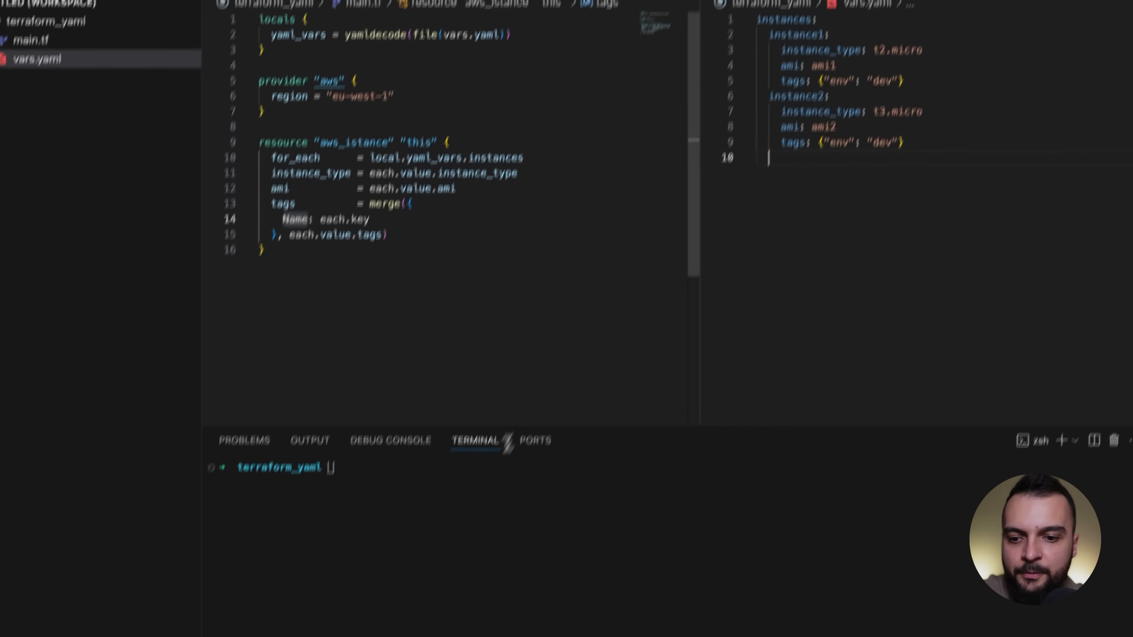
# Run terraform init and terraform plan in the terminal and review the aws_instance resources to add
pyautogui.write('terraform init')
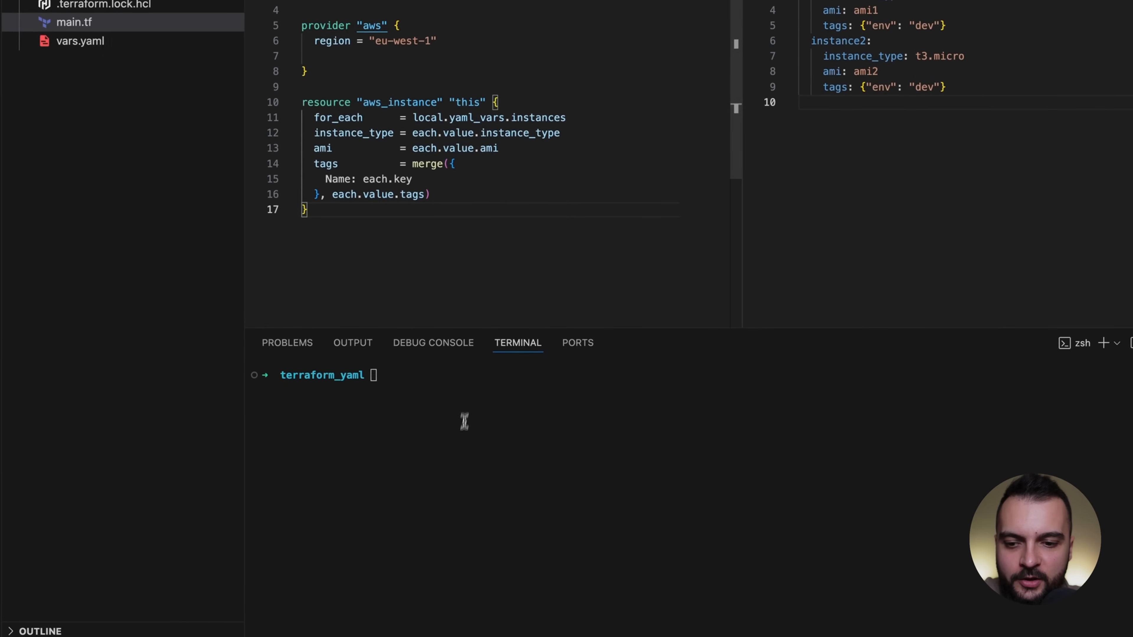
pyautogui.write('terraform plan')
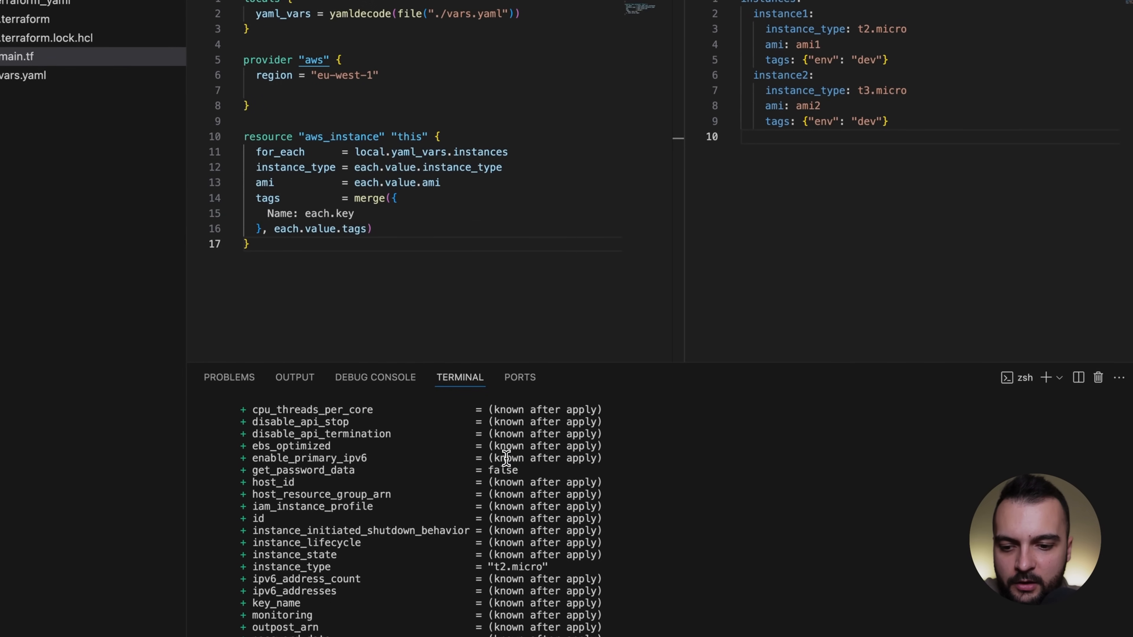
pyautogui.doubleClick(518, 567)
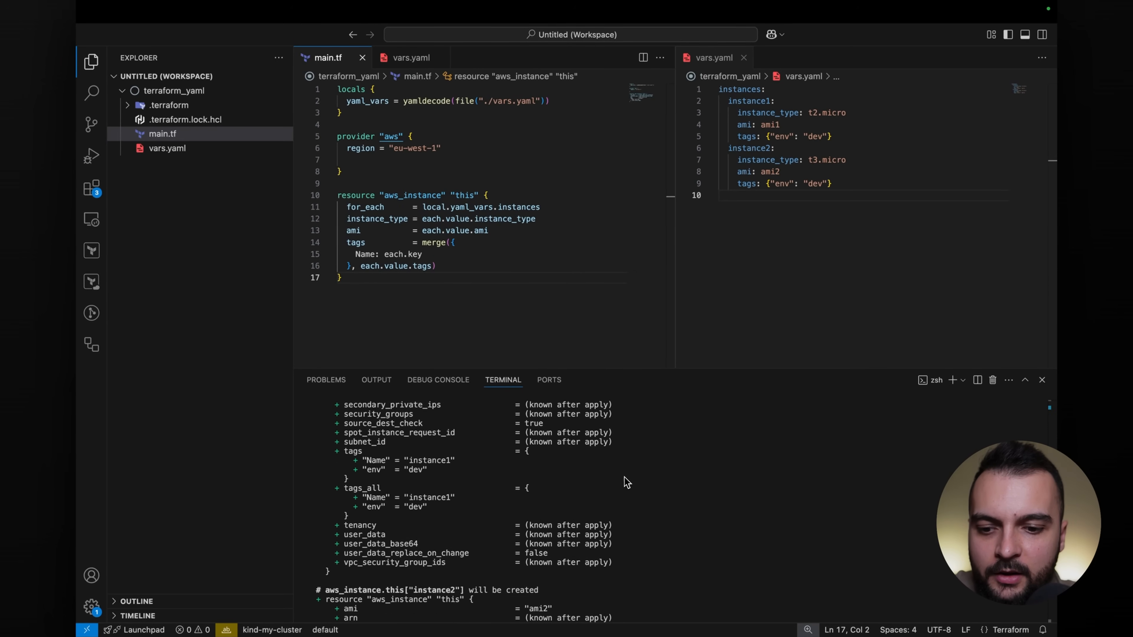
pyautogui.scroll(-3)
pyautogui.write('resource "aws_vpc" "name" {')
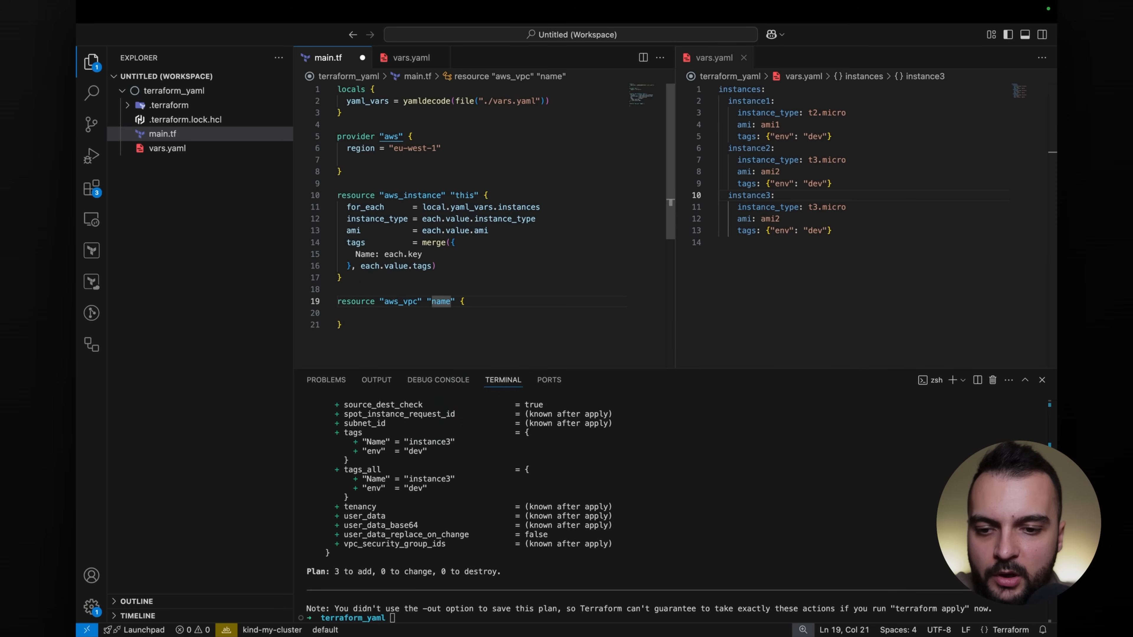
# Give aws_vpc "this" for_each = local.yaml_vars.vpcs and cidr_block = each.value.cidr_block
pyautogui.write('for')
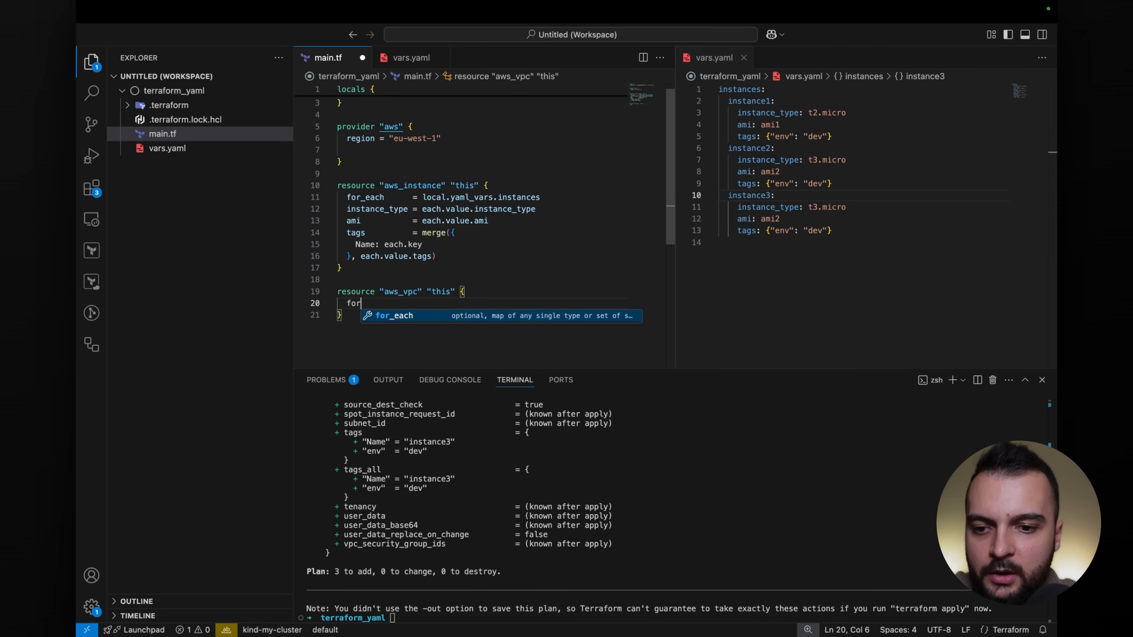
pyautogui.write('_each = loca.yaml_vars')
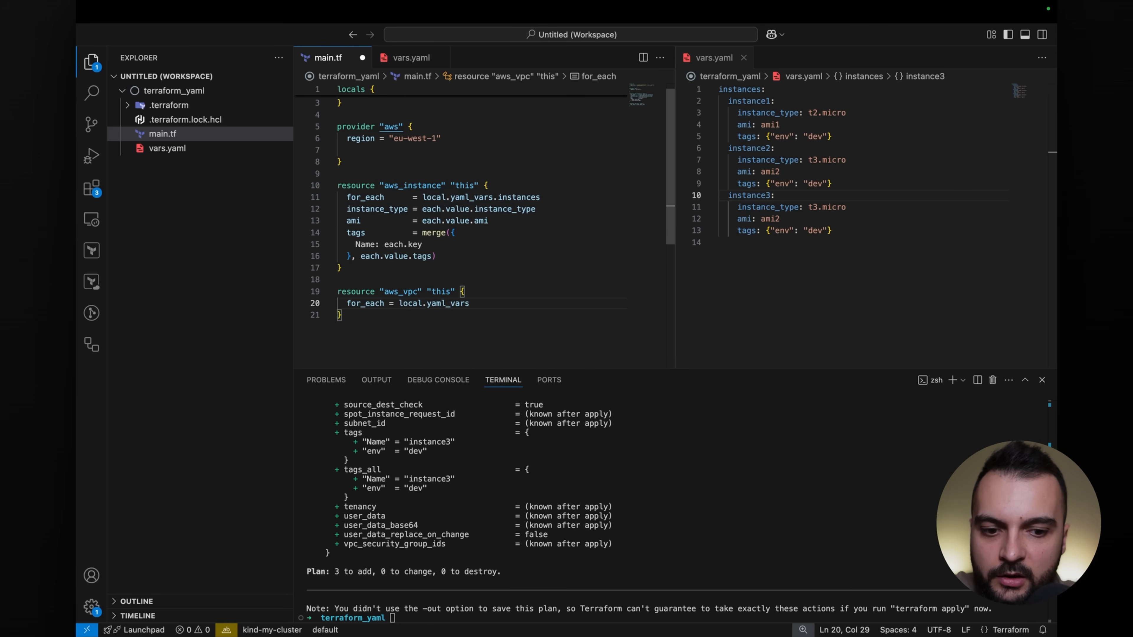
pyautogui.write('.')
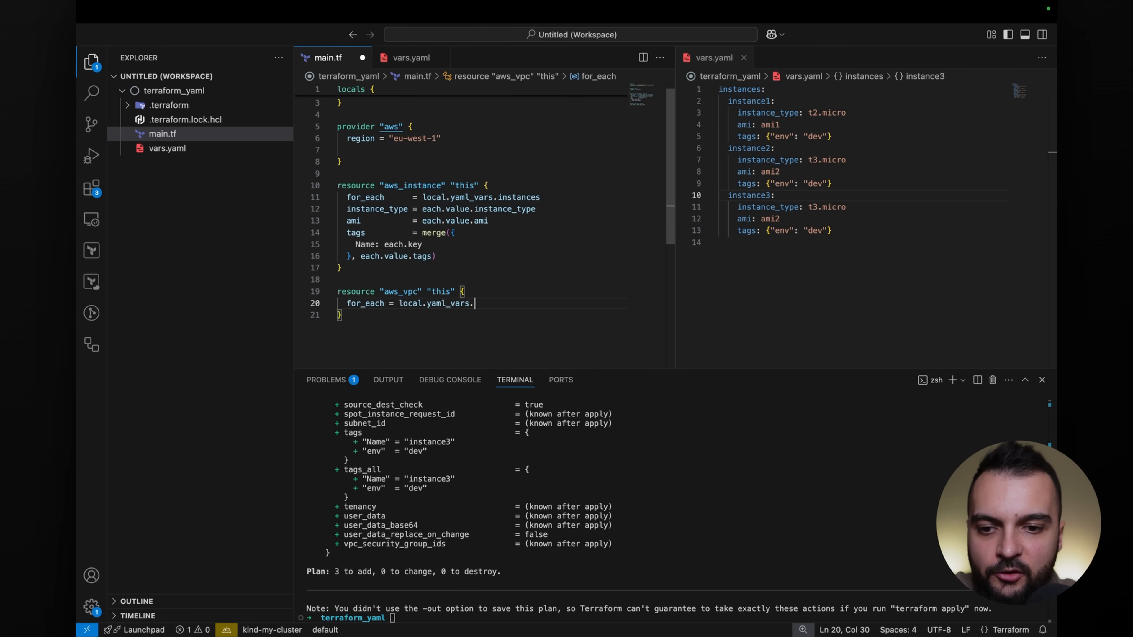
pyautogui.write('vpcs')
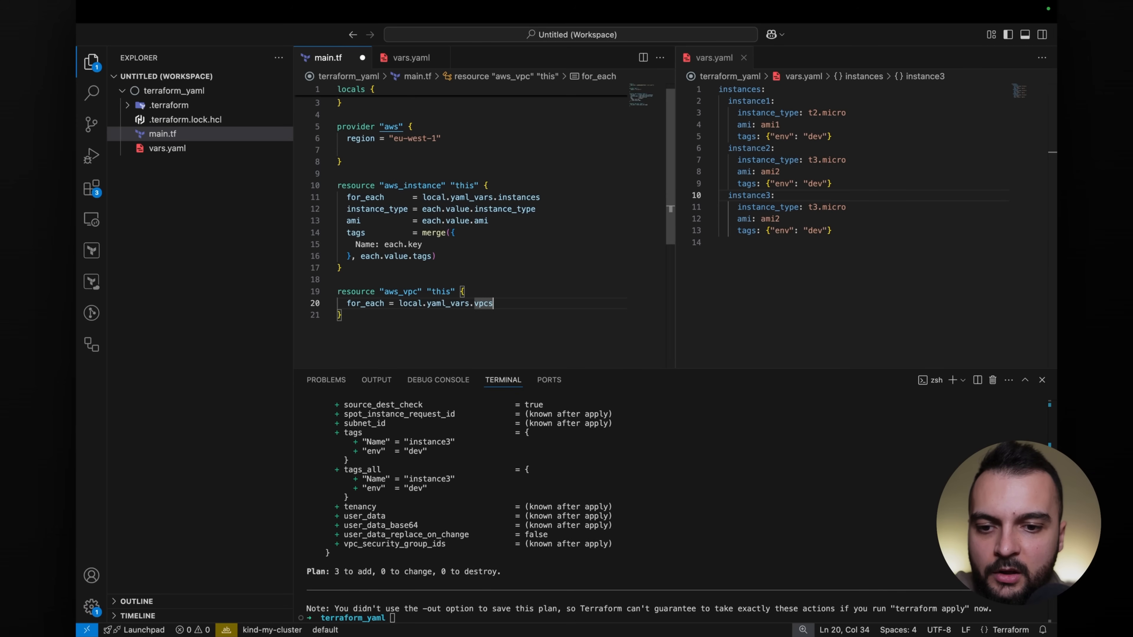
pyautogui.write('cidr_block =')
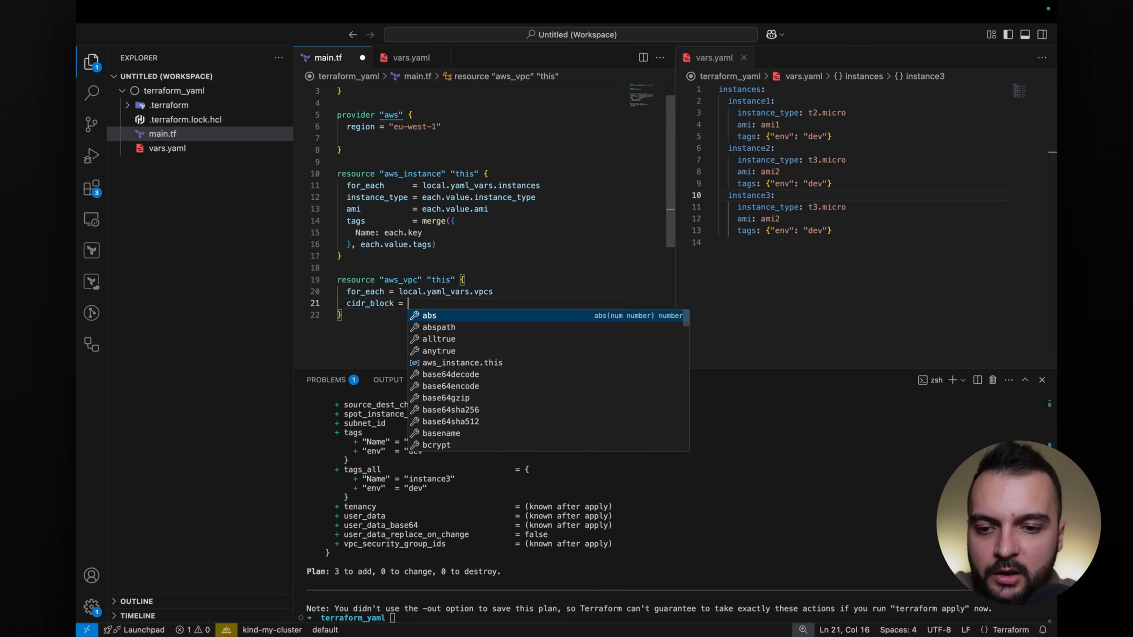
pyautogui.write('each.value.')
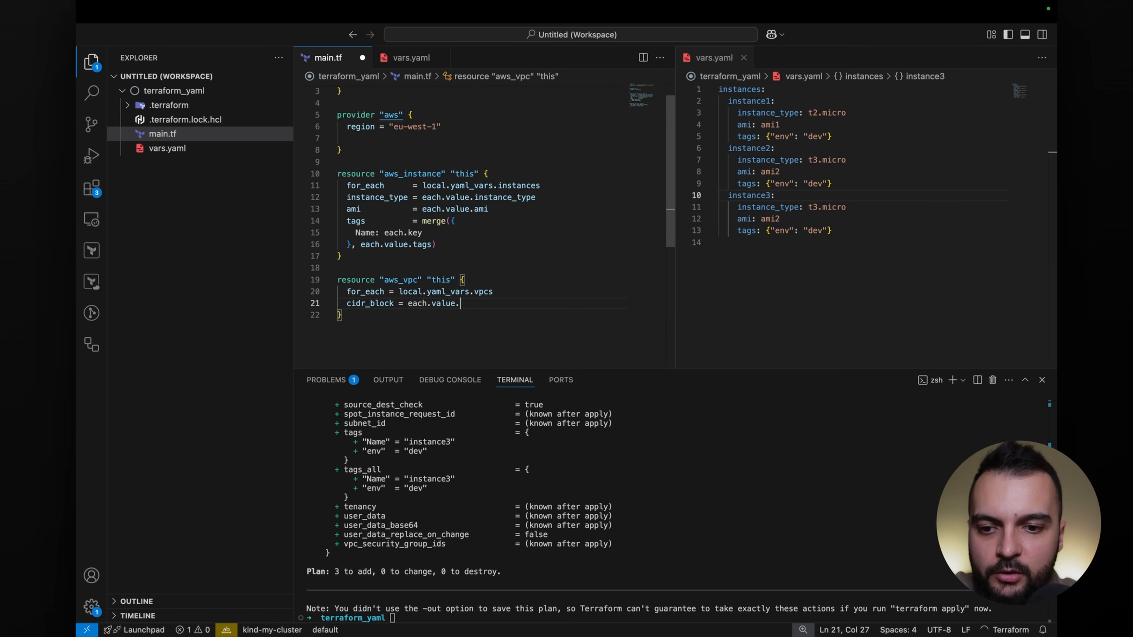
pyautogui.write('cidr_block')
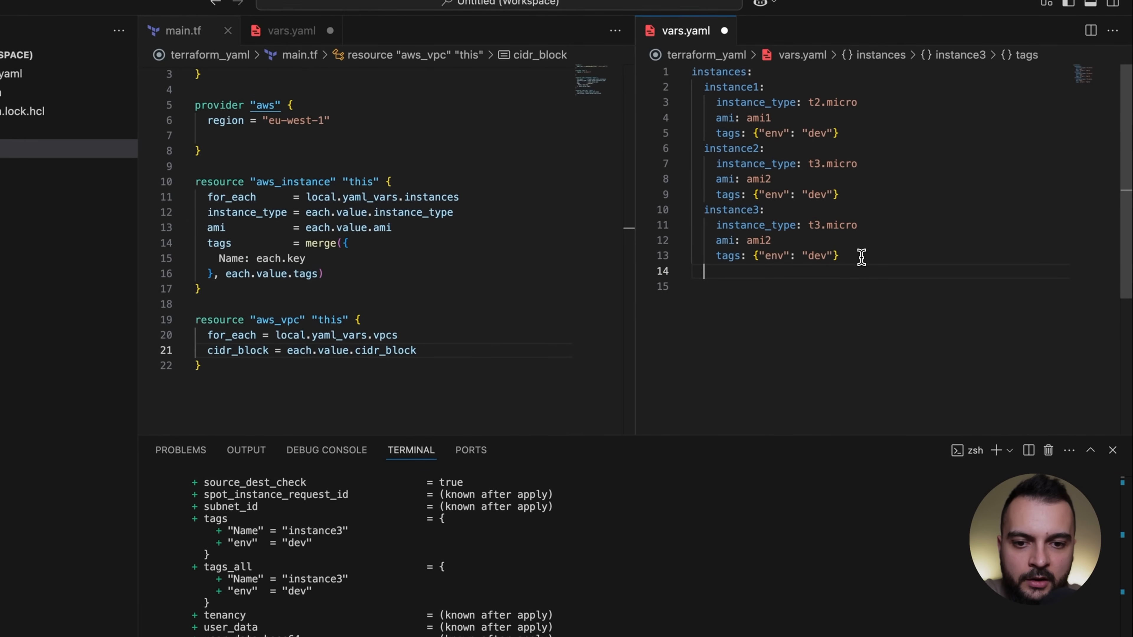
# Add a vpcs section to vars.yaml with vpc1 holding a cidr_block value
pyautogui.write('vpcs:')
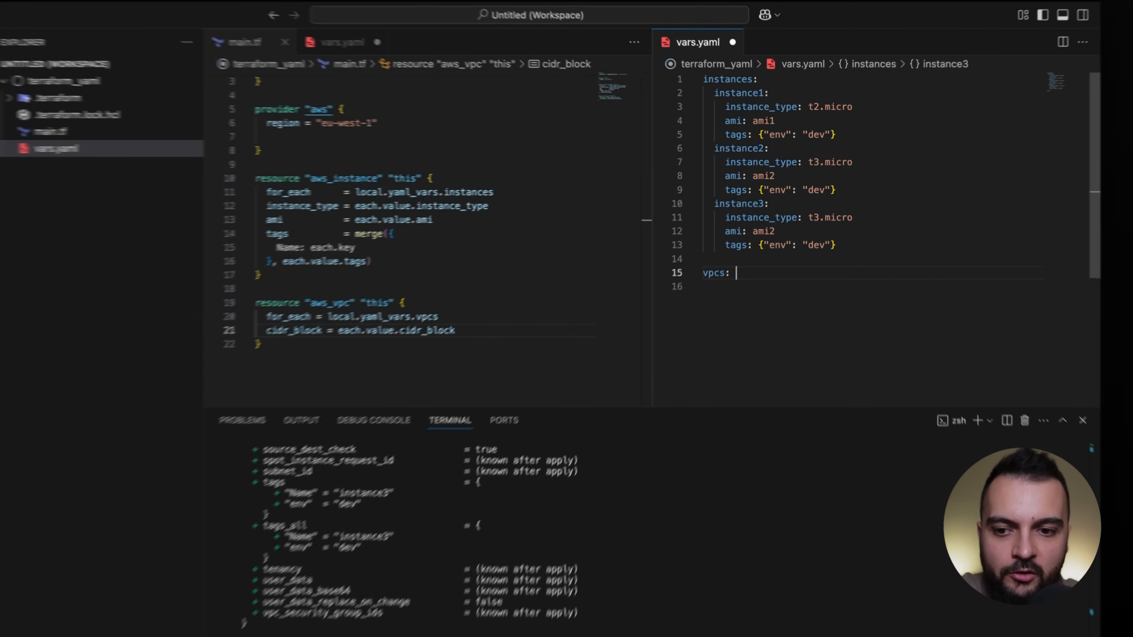
pyautogui.write('vpc1:')
pyautogui.write('cidr')
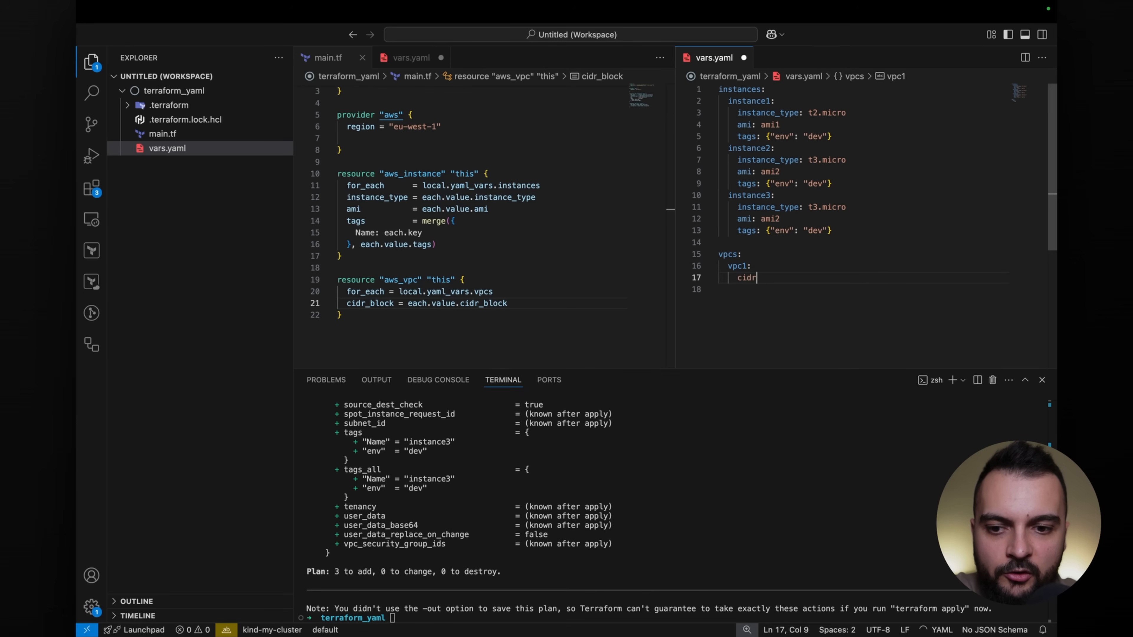
pyautogui.write('_blcok')
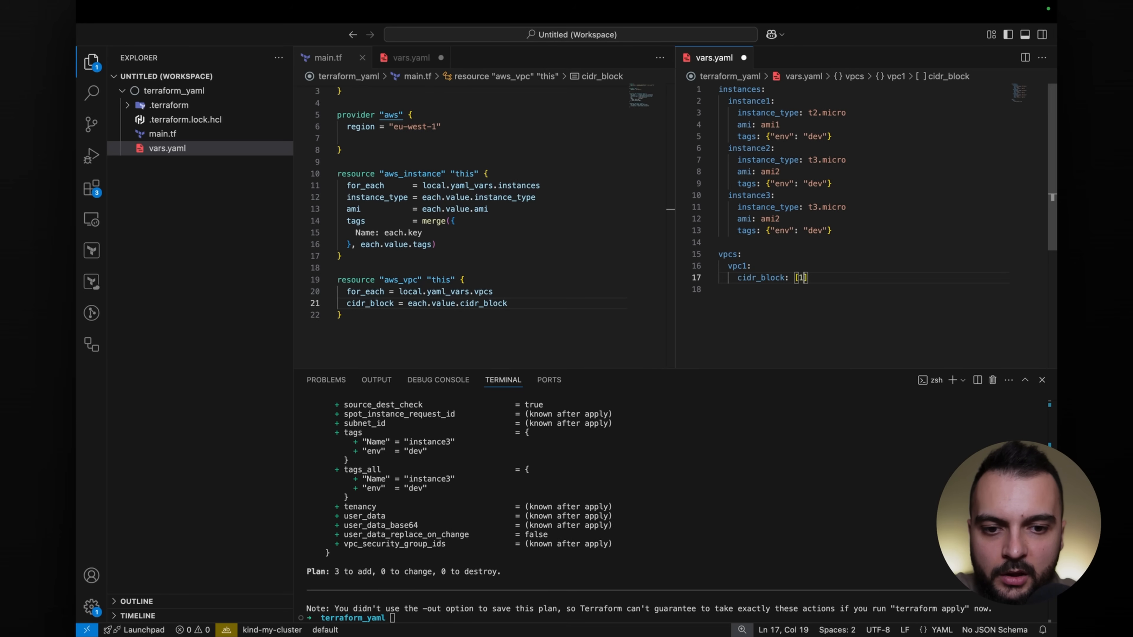
pyautogui.write('10.0.0.0/1')
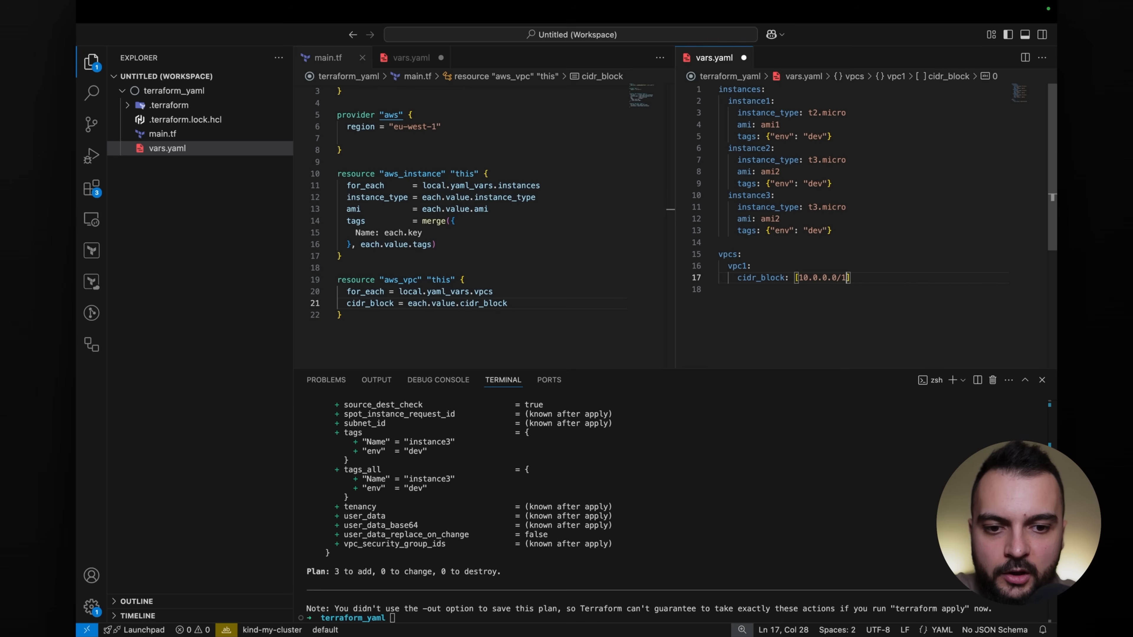
pyautogui.write('4')
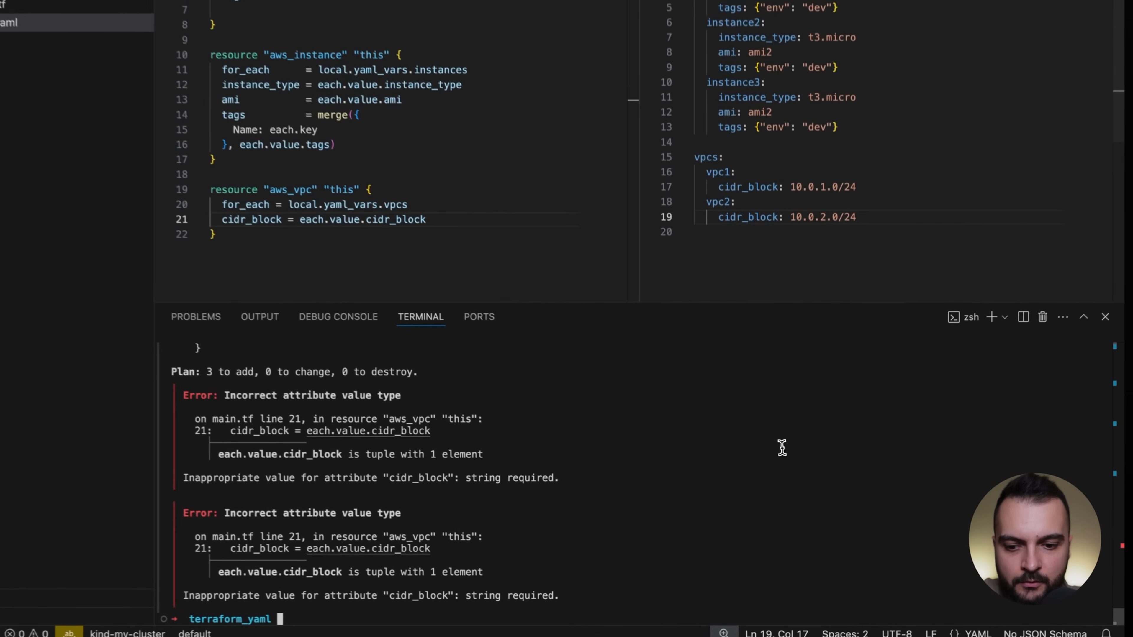
# Rerun terraform plan and review aws_vpc vpc1 (10.0.1.0/24) and vpc2 (10.0.2.0/24) for creation
pyautogui.write('terraform plan')
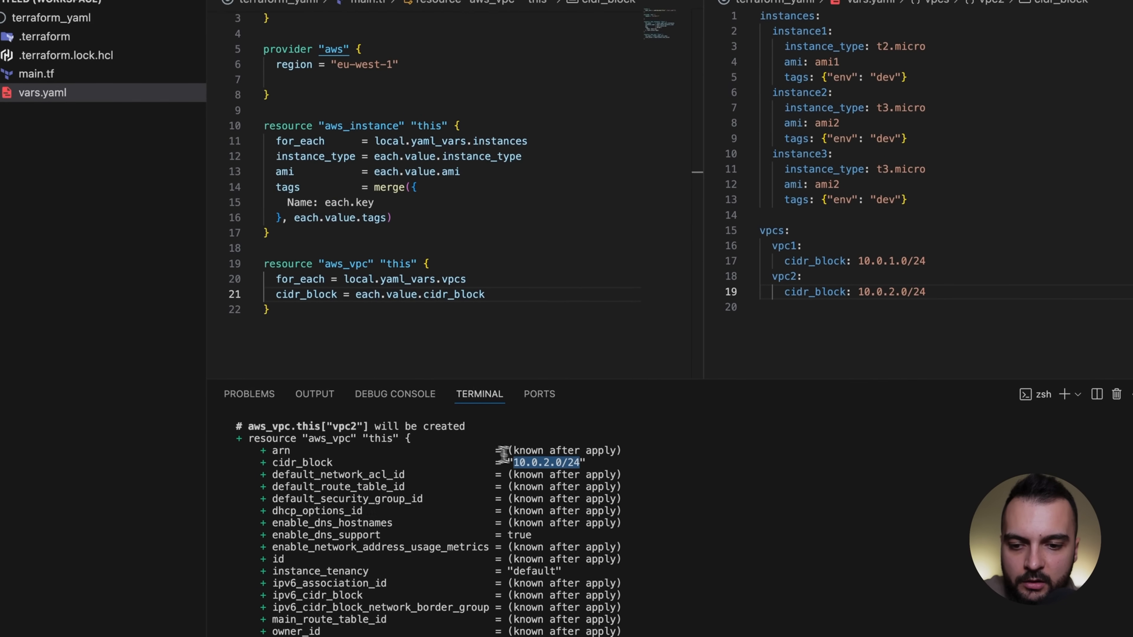
pyautogui.scroll(-3)
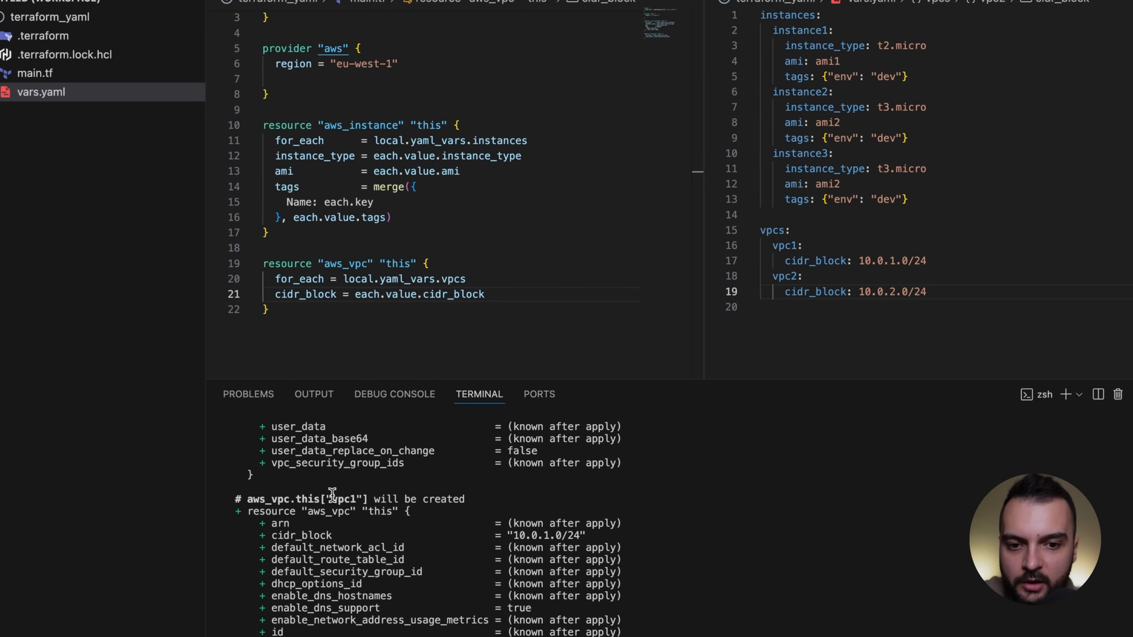